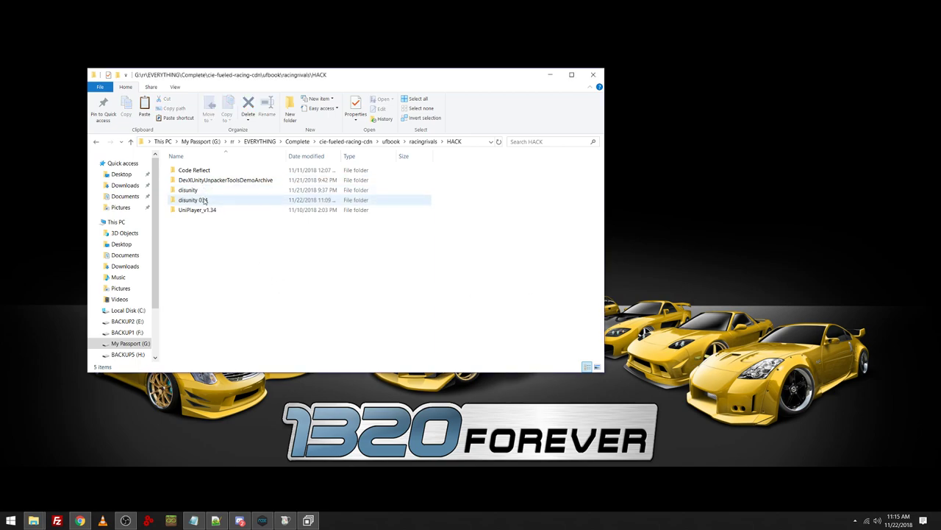
Open the disunity 034 folder and select its old assets folder for removal.
double_click(193, 200)
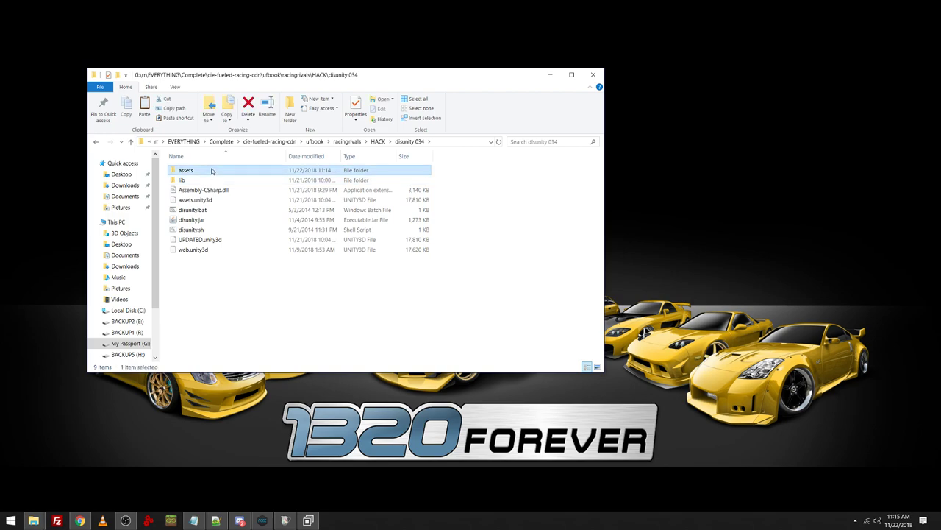
click(247, 106)
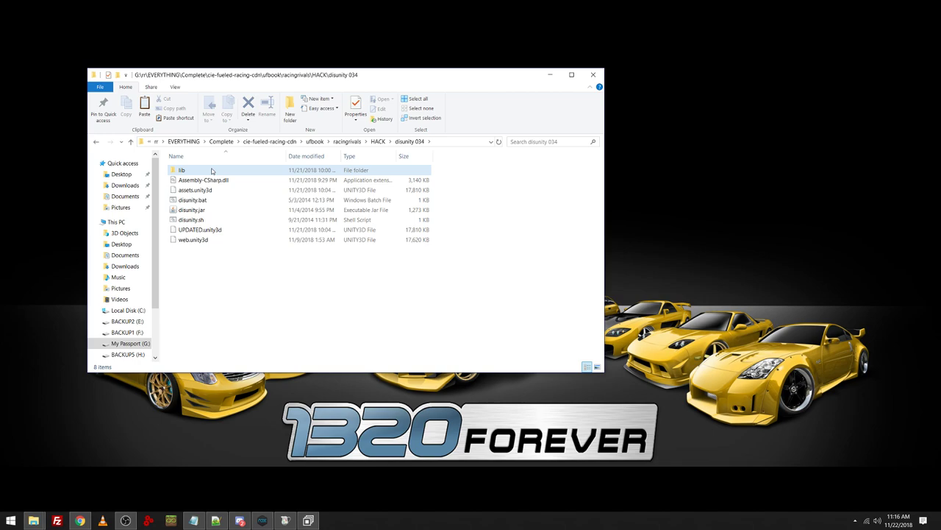
Choose Open with on assets.unity3d to get Windows' app chooser.
click(195, 190)
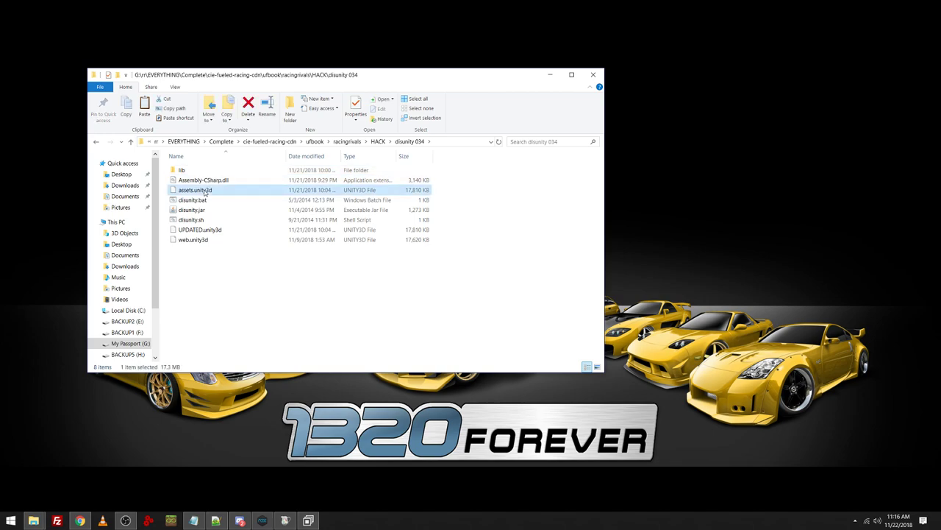
right_click(194, 190)
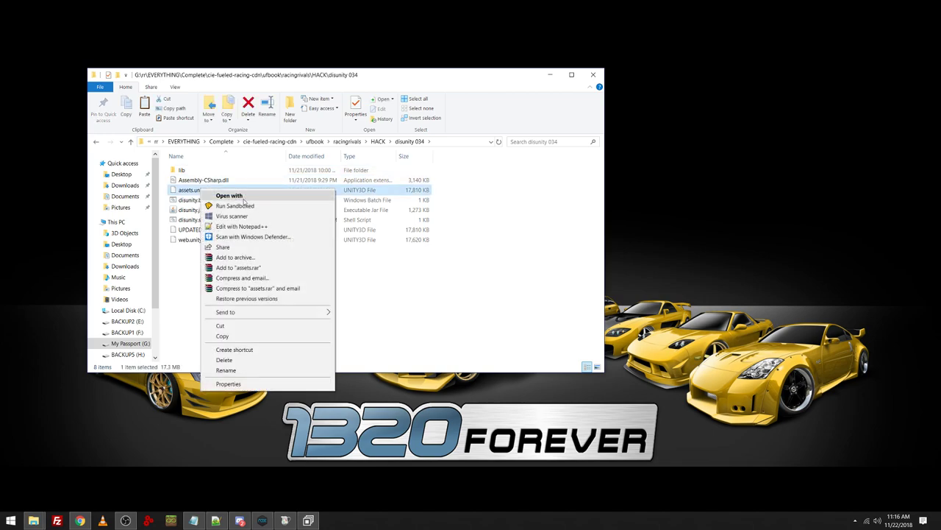
click(229, 195)
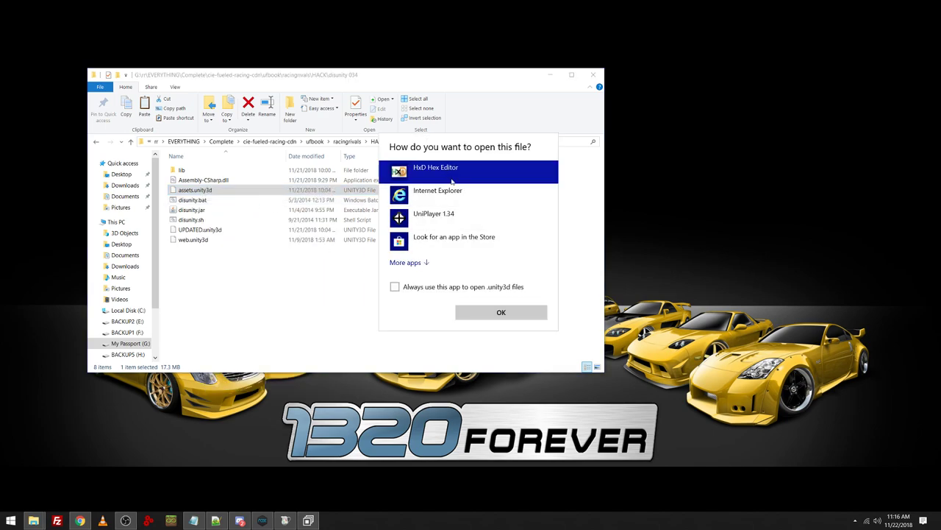
Open assets.unity3d in HxD Hex Editor to inspect its raw header bytes.
click(500, 312)
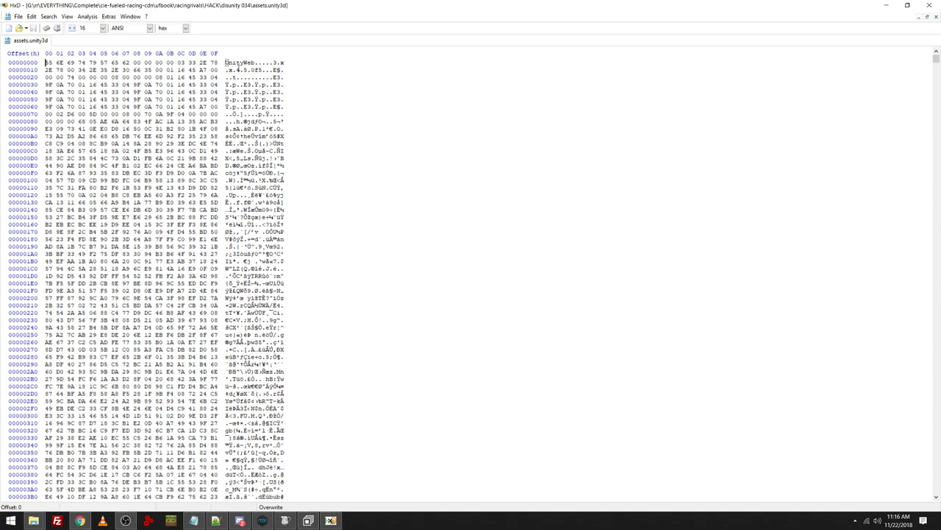
mouse_move(356, 101)
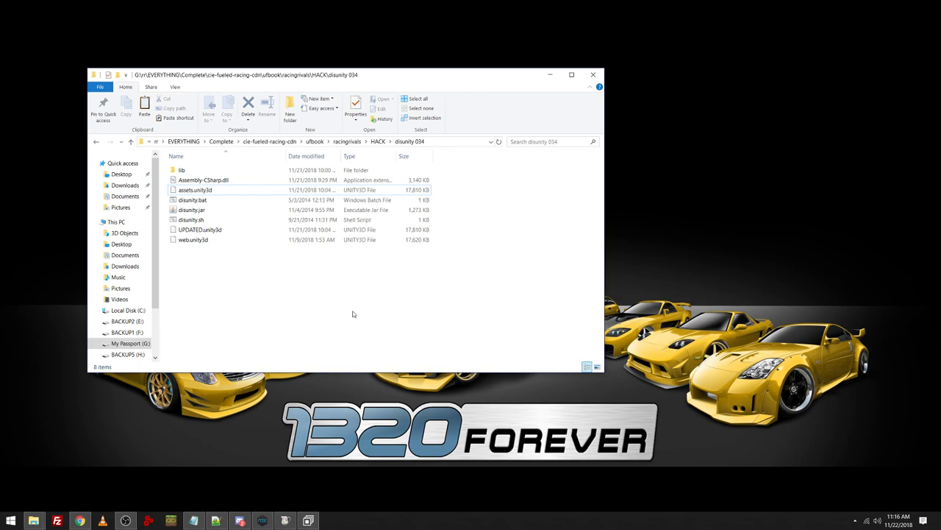
Start a command window in the disunity 034 folder via Open command window here.
right_click(353, 315)
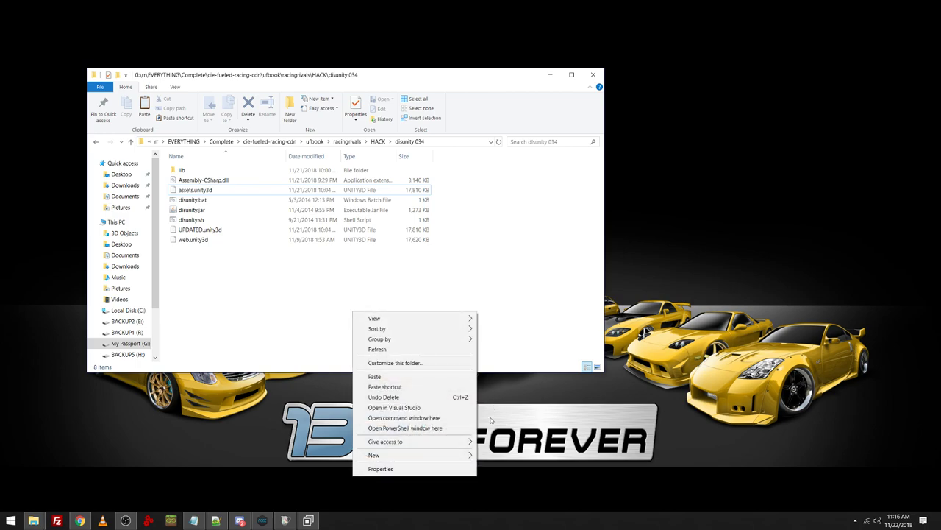
mouse_move(403, 418)
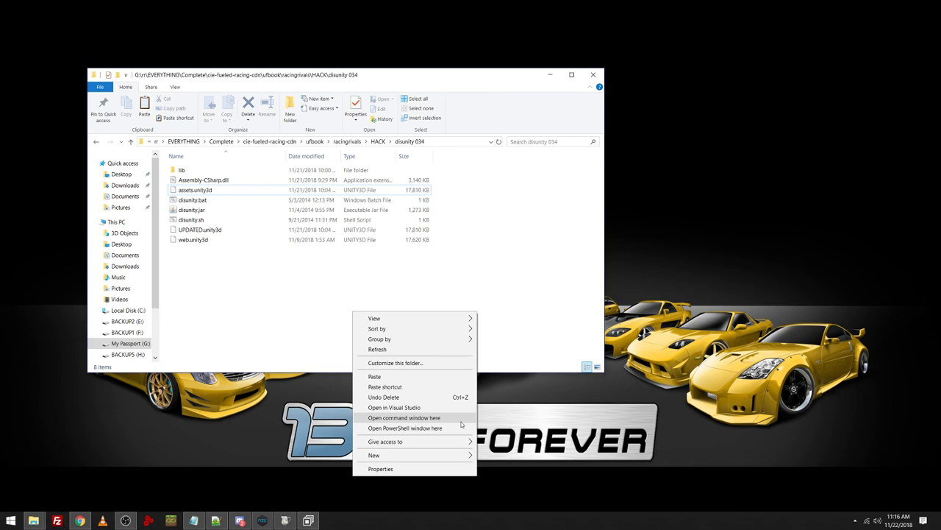
click(403, 418)
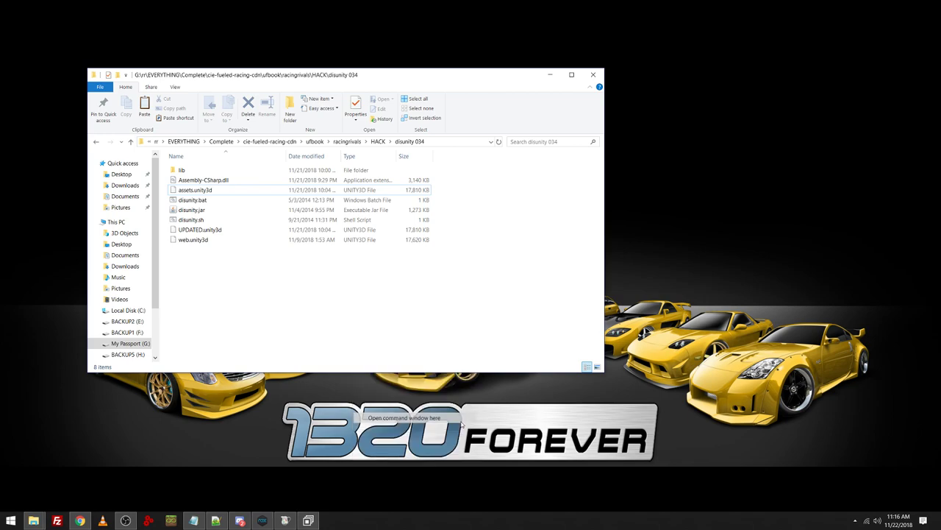
click(403, 417)
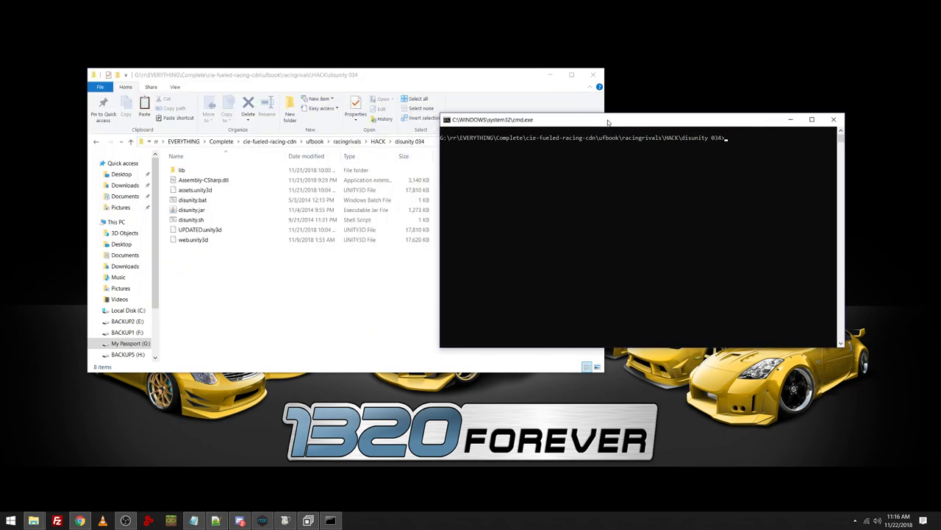
Enter disunity.bat extract assets.unity3d, checking the file names against the folder.
text(disuniyt)
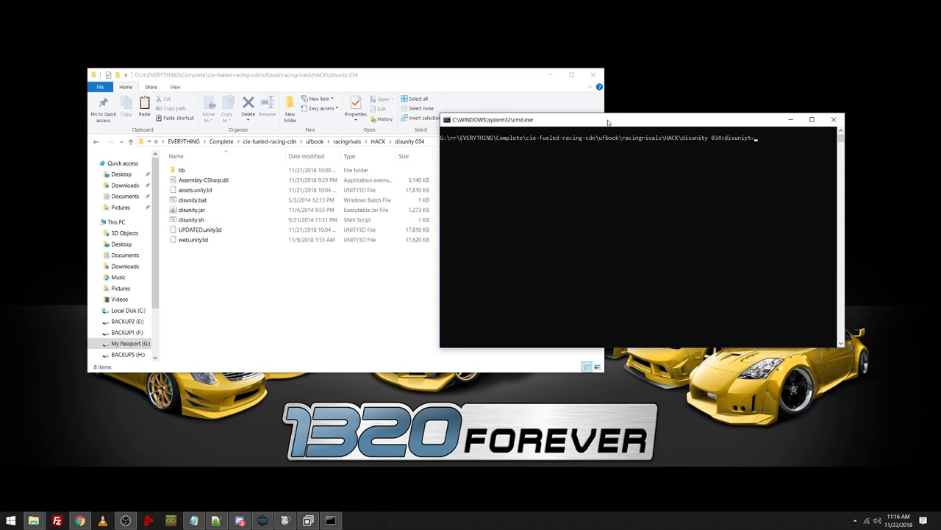
key(backspace)
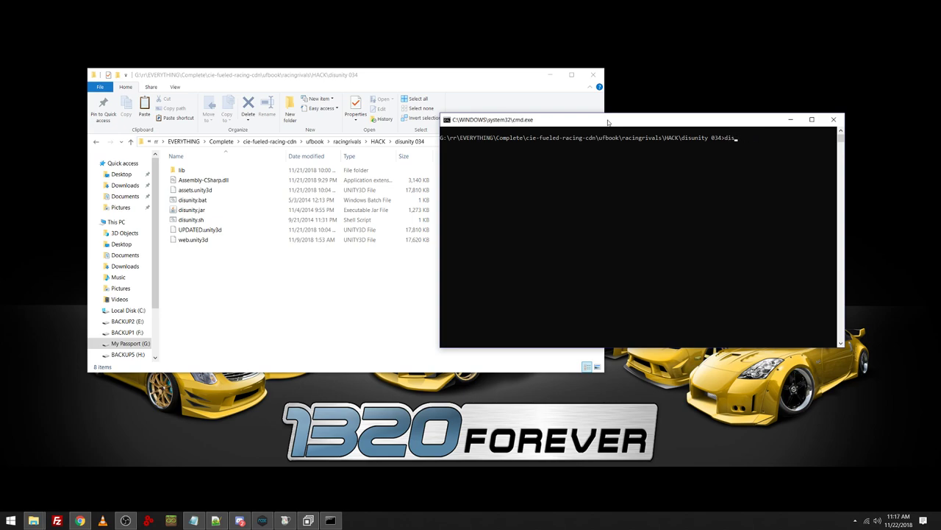
text(unity.bat)
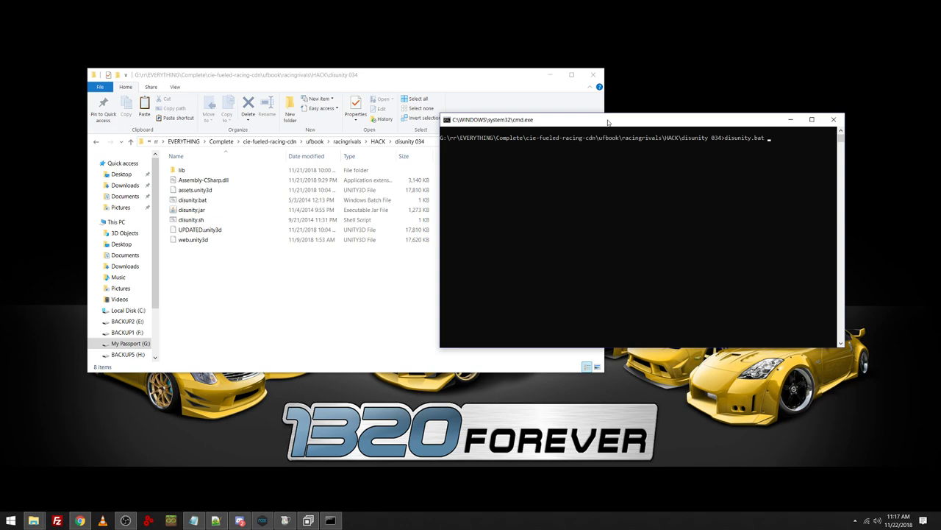
text(extrac)
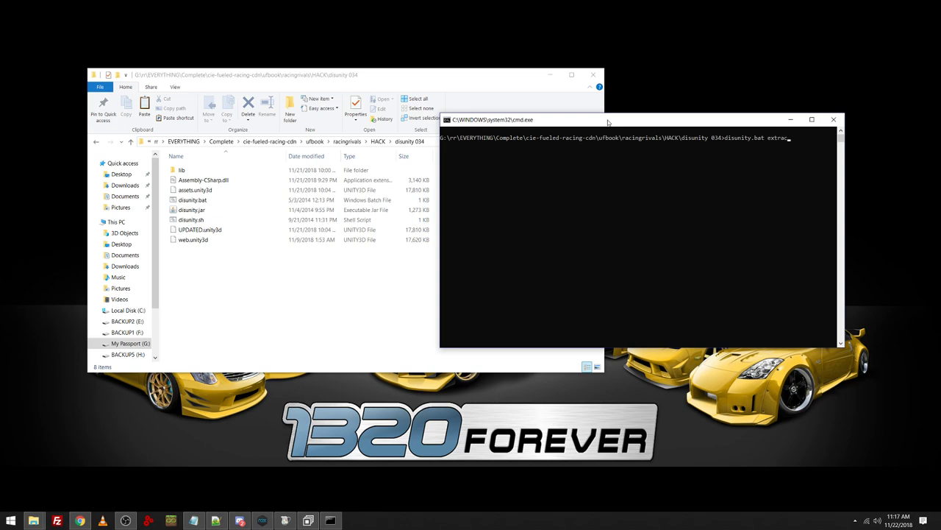
text(assets.unity3d)
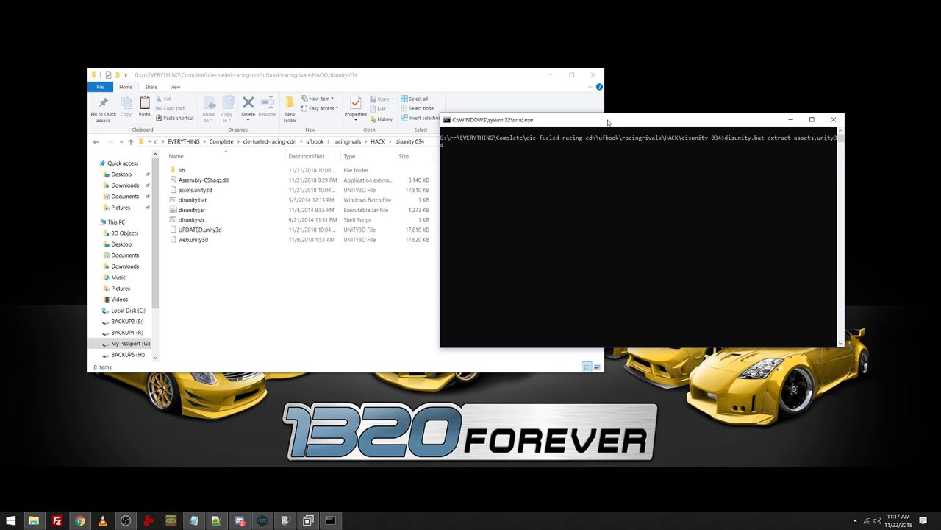
click(194, 190)
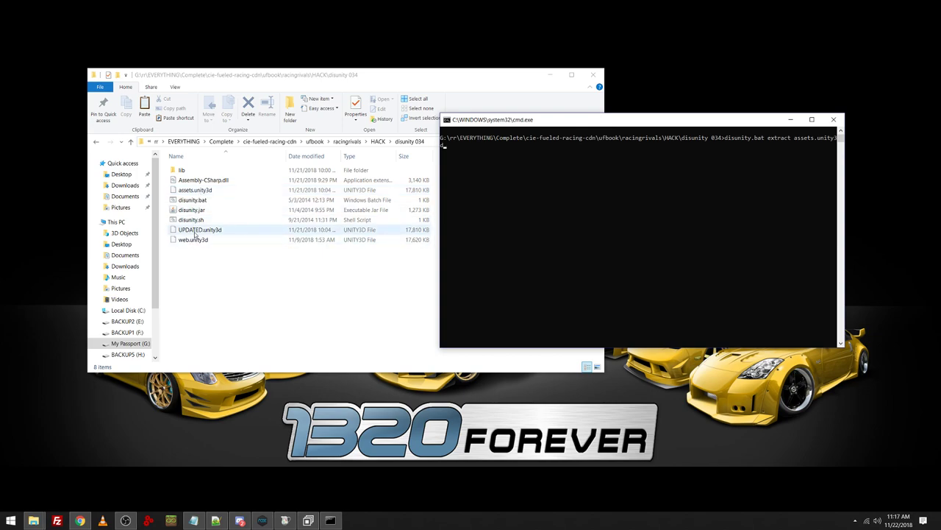
click(194, 190)
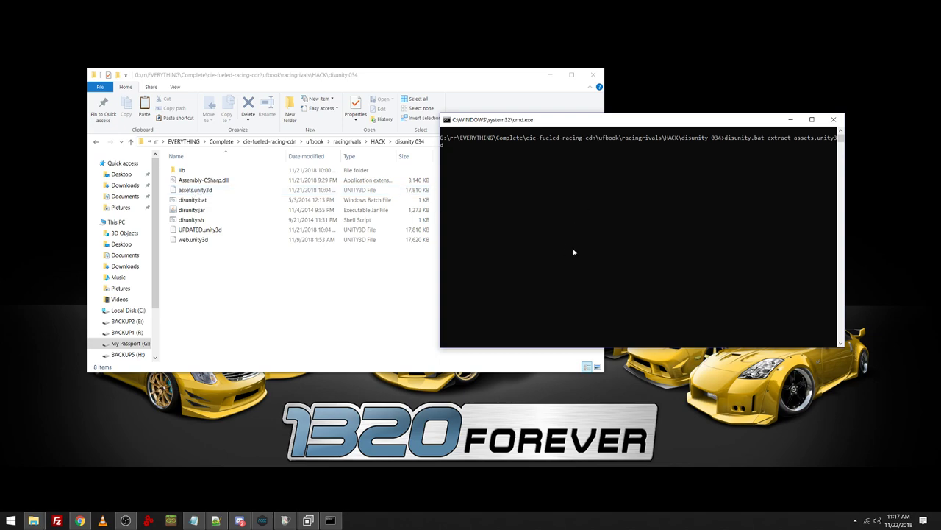
click(194, 189)
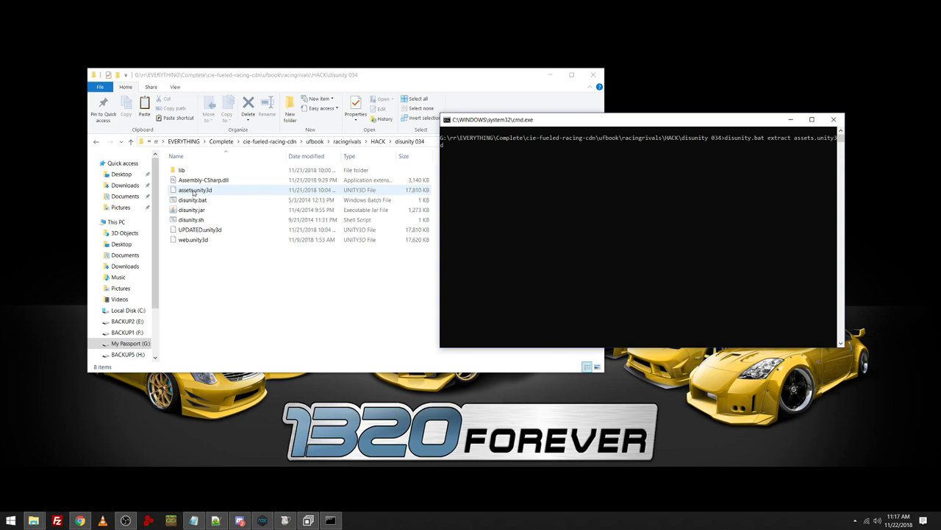
click(191, 200)
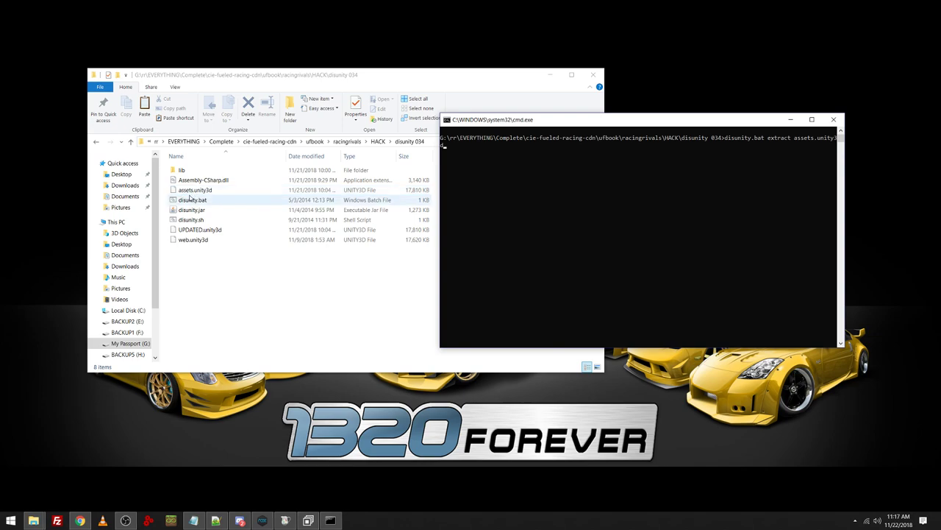
click(195, 190)
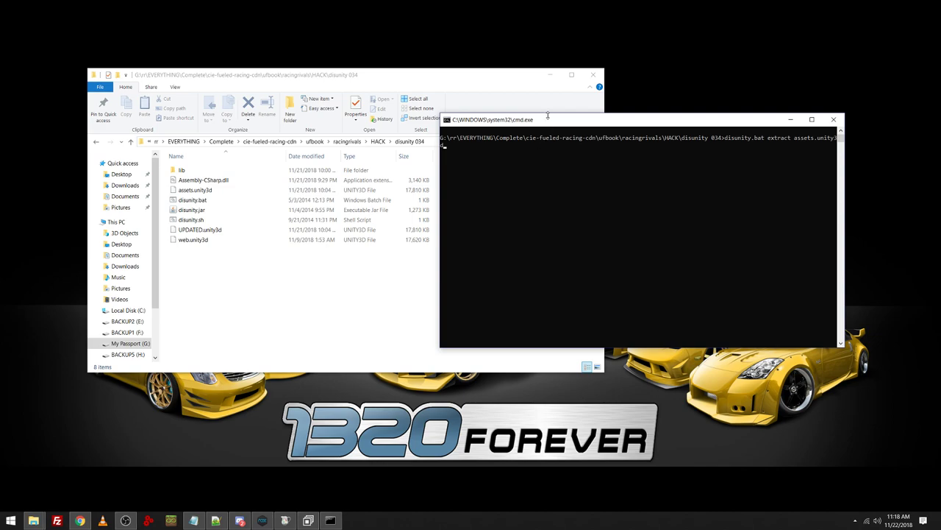
Run the extract command and navigate into assets > resources > AudioClip.
key(enter)
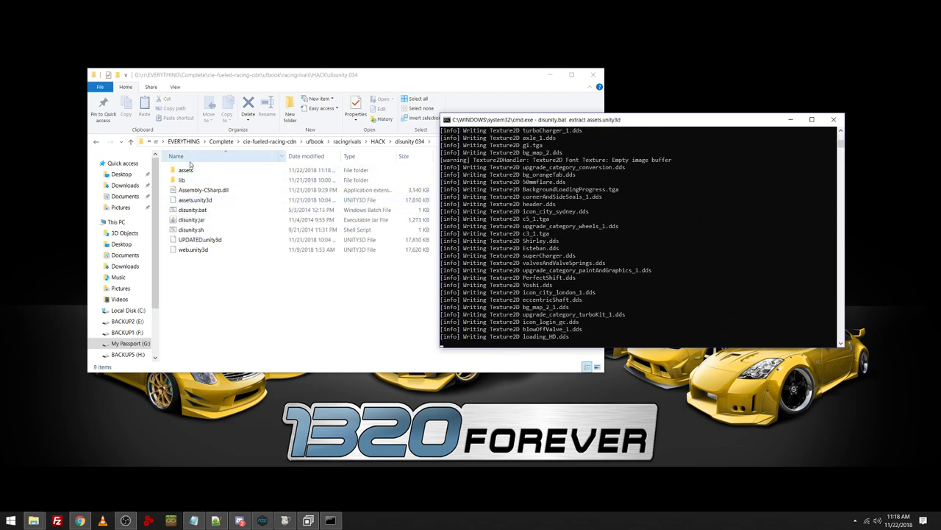
double_click(185, 171)
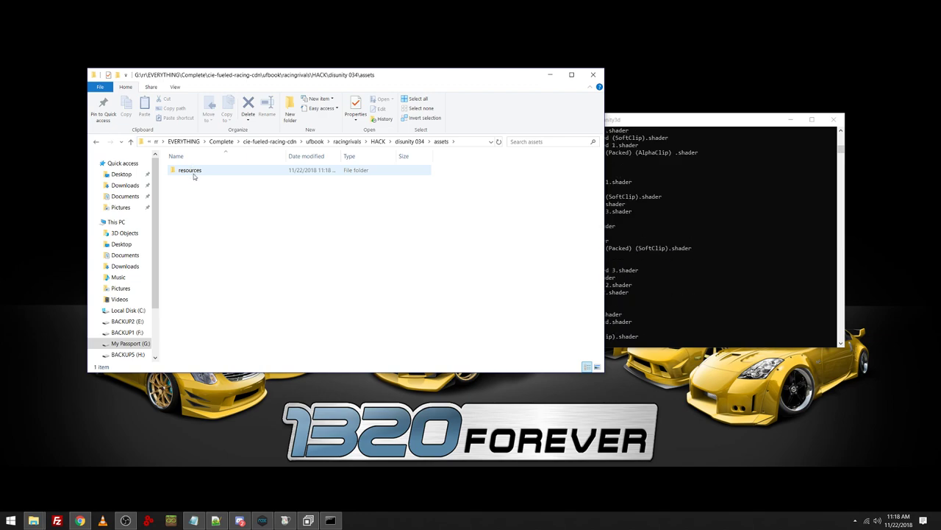
double_click(190, 171)
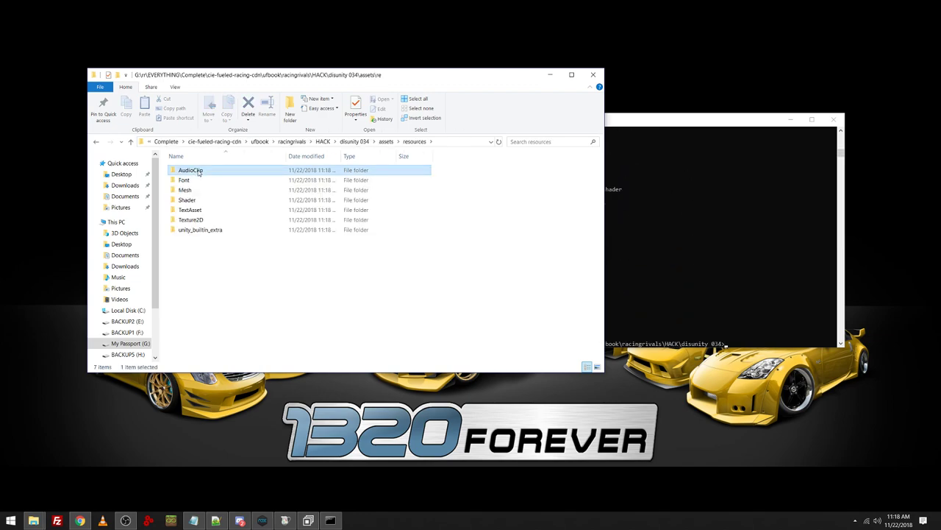
double_click(191, 171)
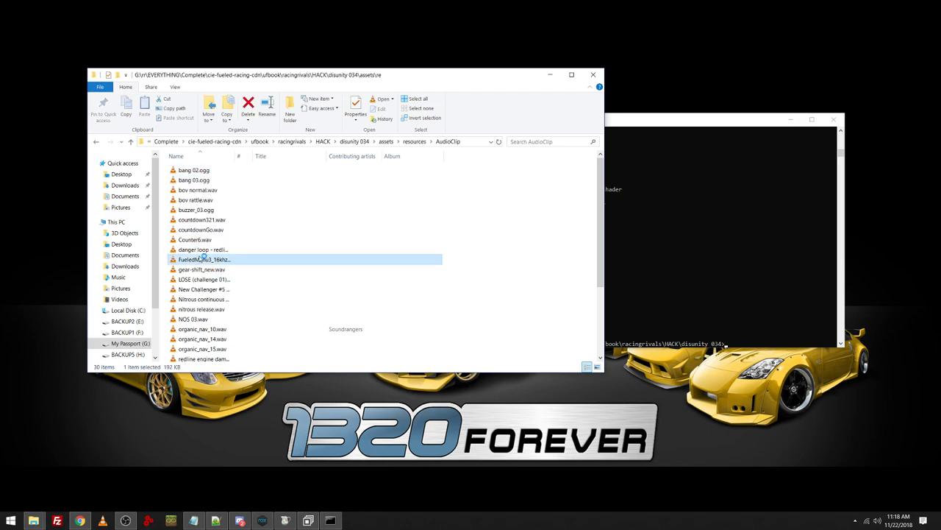
Play a menu music clip and the last sound clip in the media player.
double_click(203, 259)
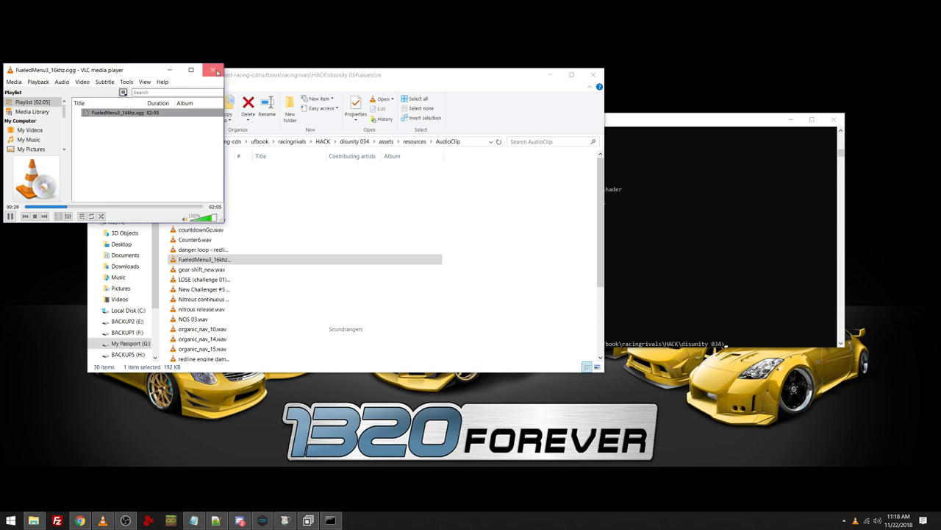
click(215, 70)
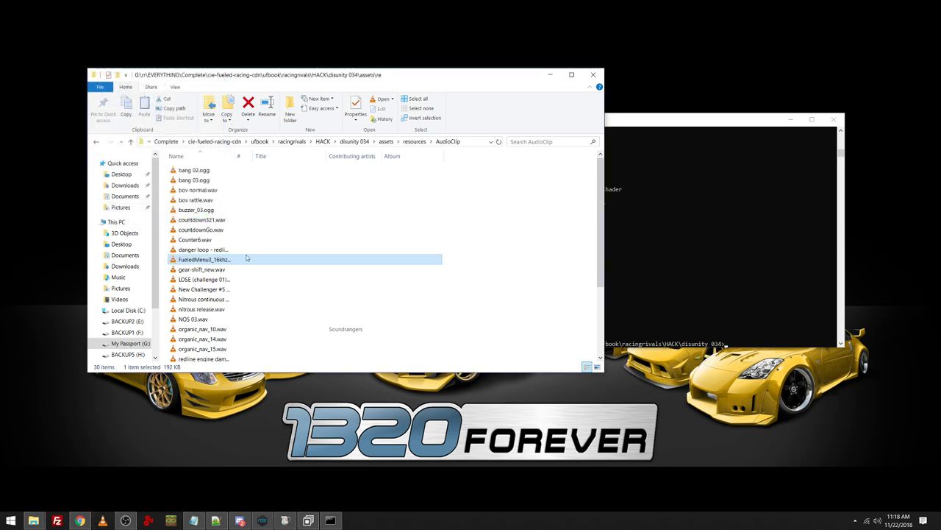
scroll(down, 3)
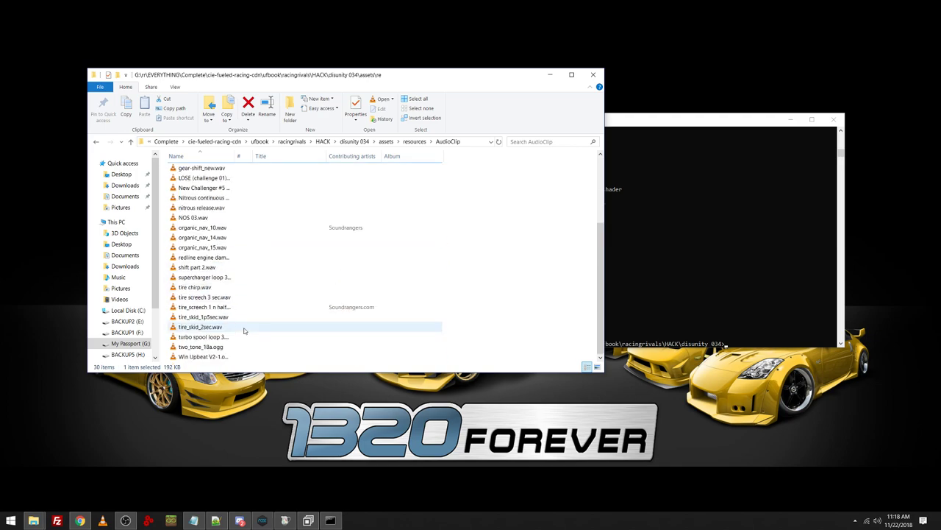
click(203, 356)
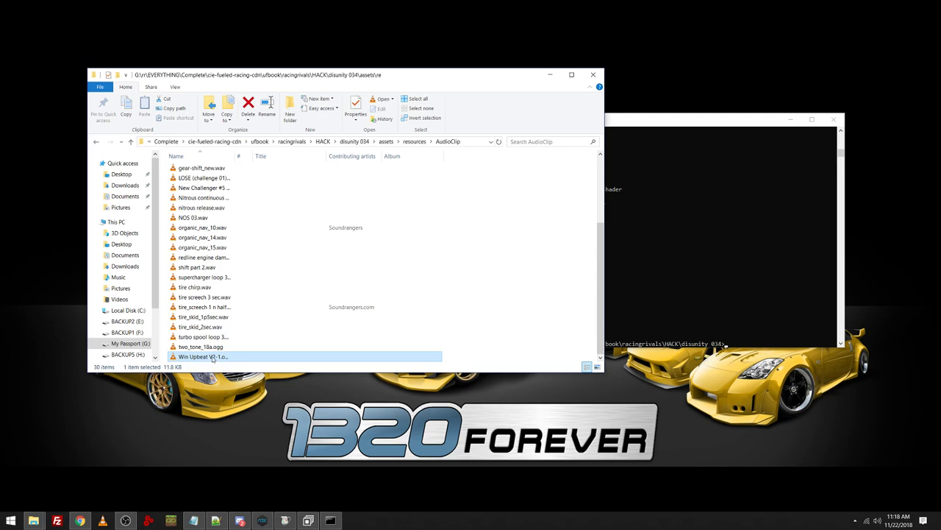
double_click(203, 356)
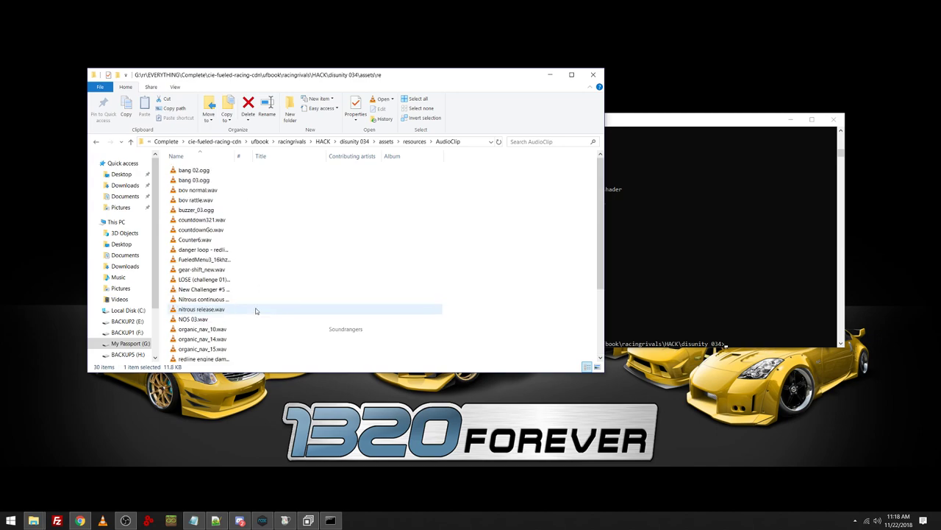
click(415, 141)
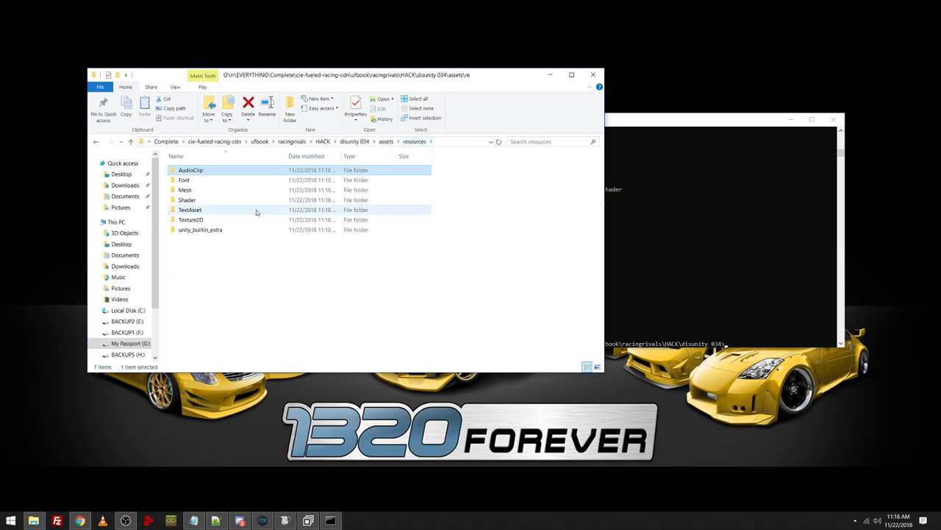
Preview two extracted font files and look over the shaders, including Normal-BumpSpec.
double_click(184, 180)
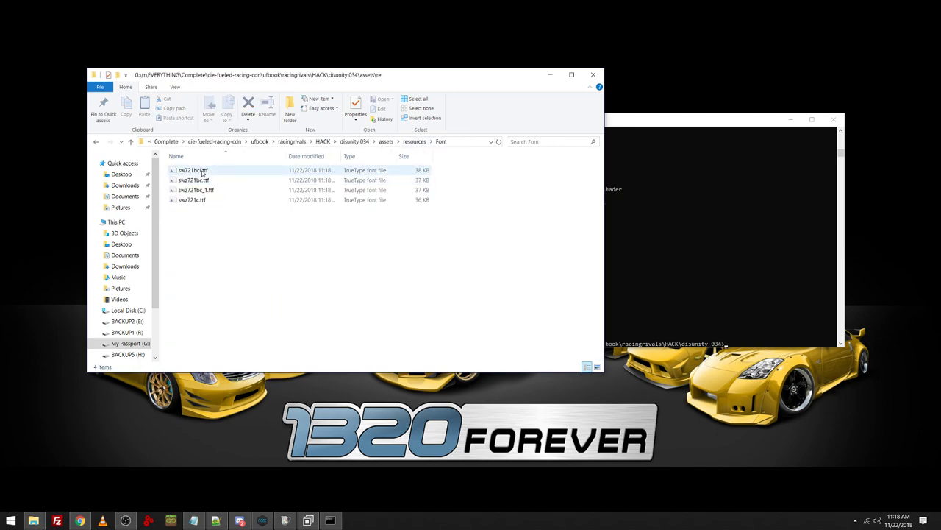
double_click(192, 171)
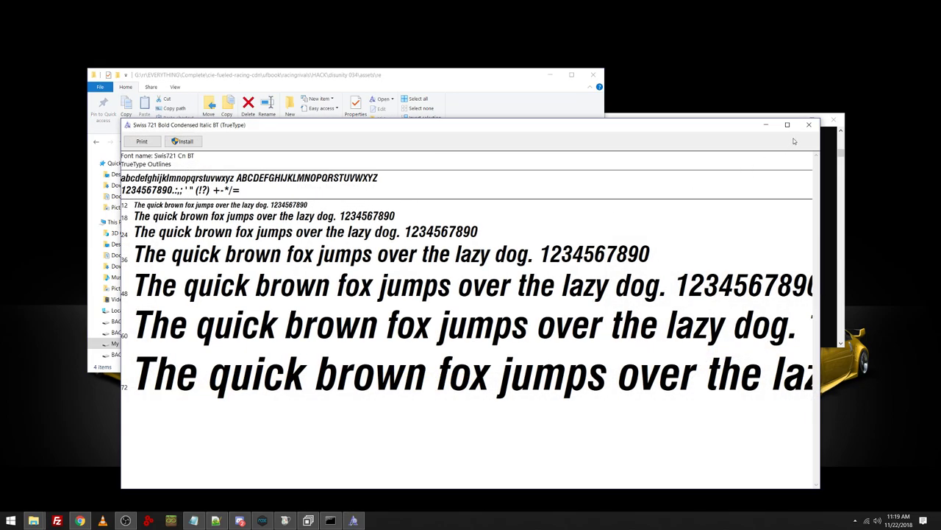
click(809, 124)
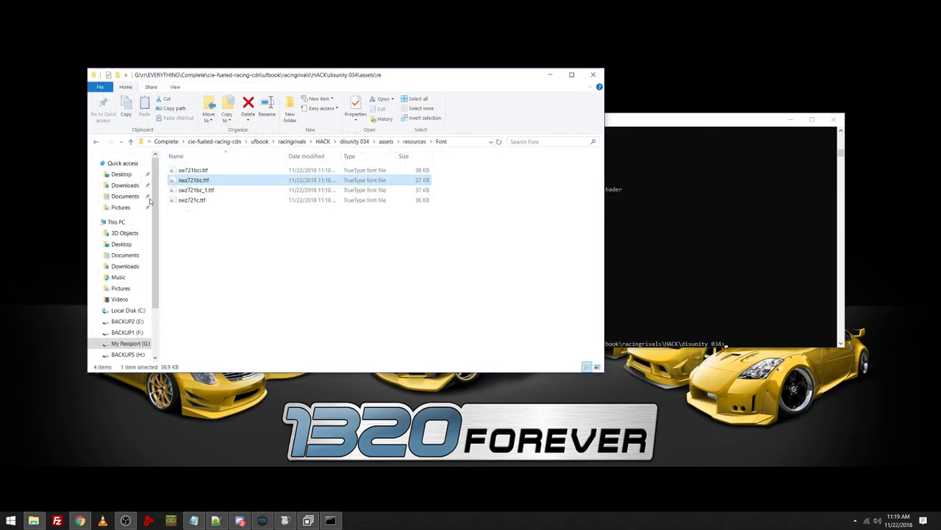
double_click(195, 180)
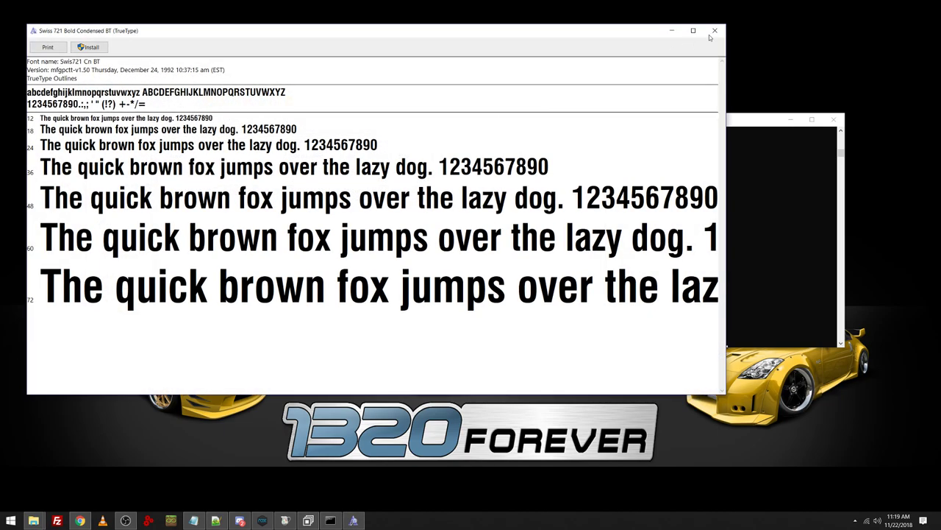
click(715, 31)
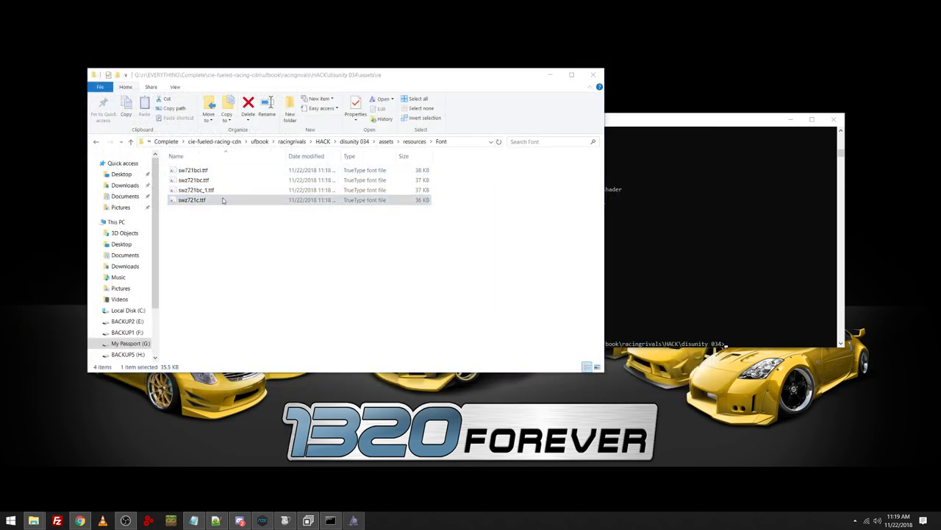
click(213, 201)
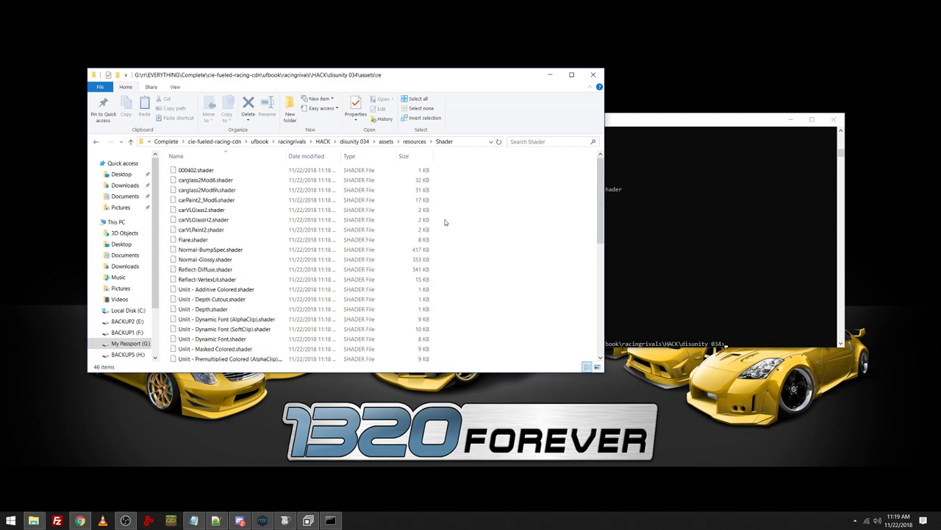
click(195, 171)
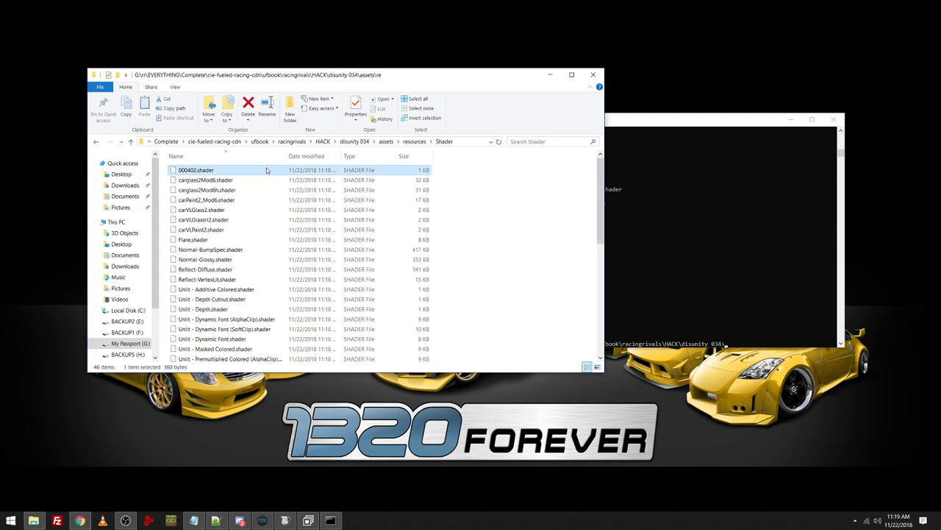
click(210, 250)
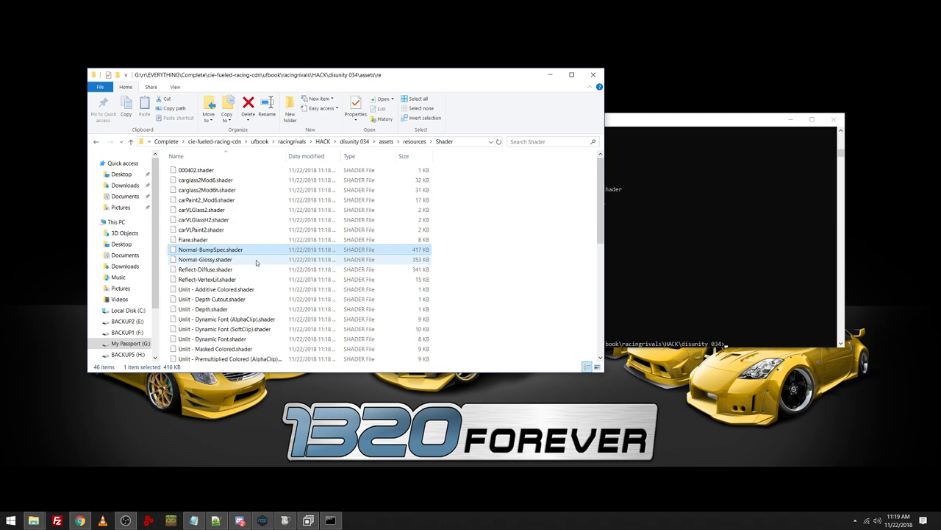
click(210, 250)
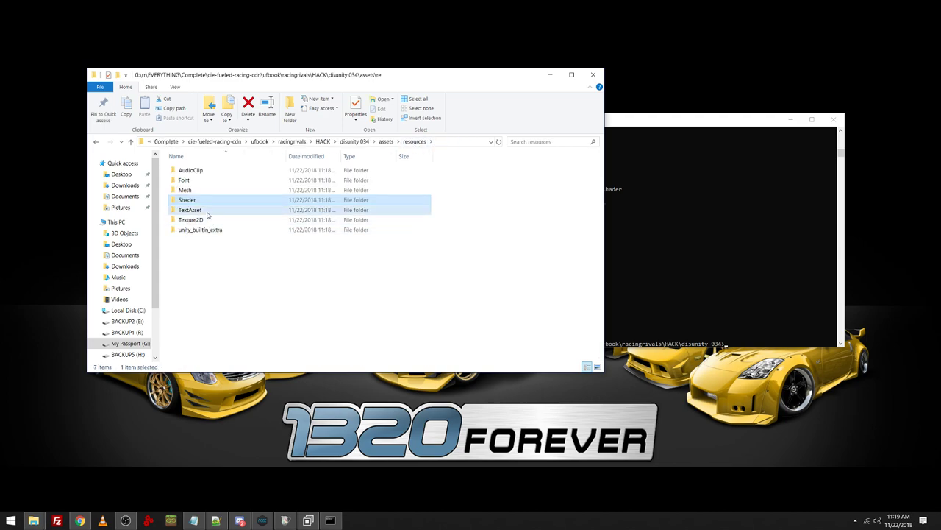
In TextAsset, view the campaign lose dialog text and read the Camaro mod file in a code editor.
double_click(189, 208)
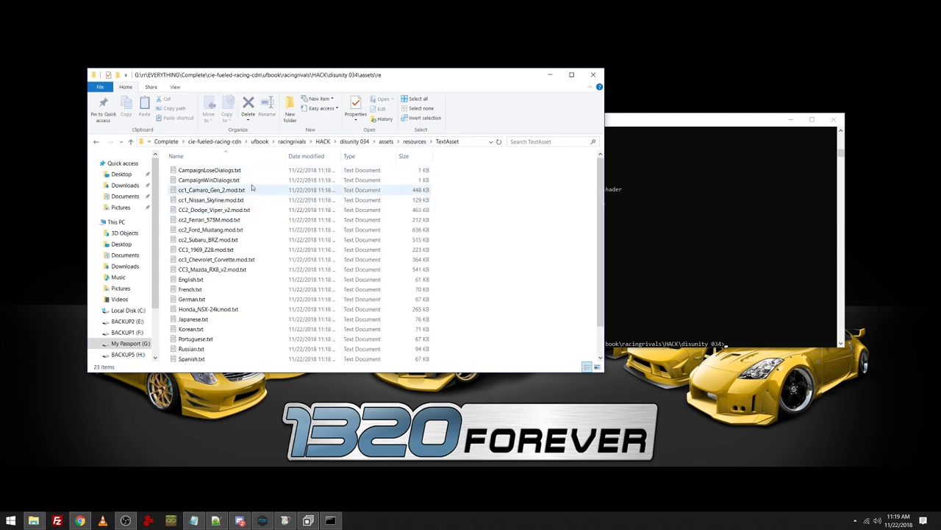
double_click(209, 171)
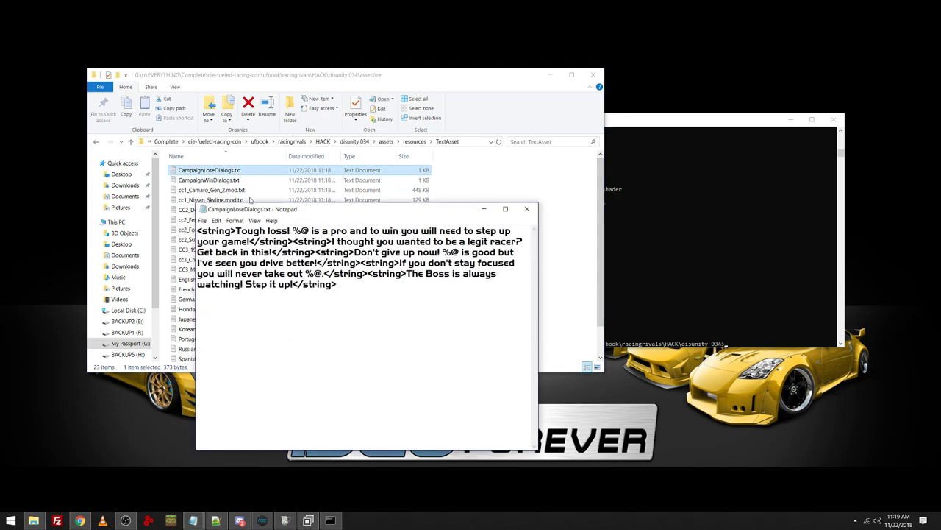
click(527, 209)
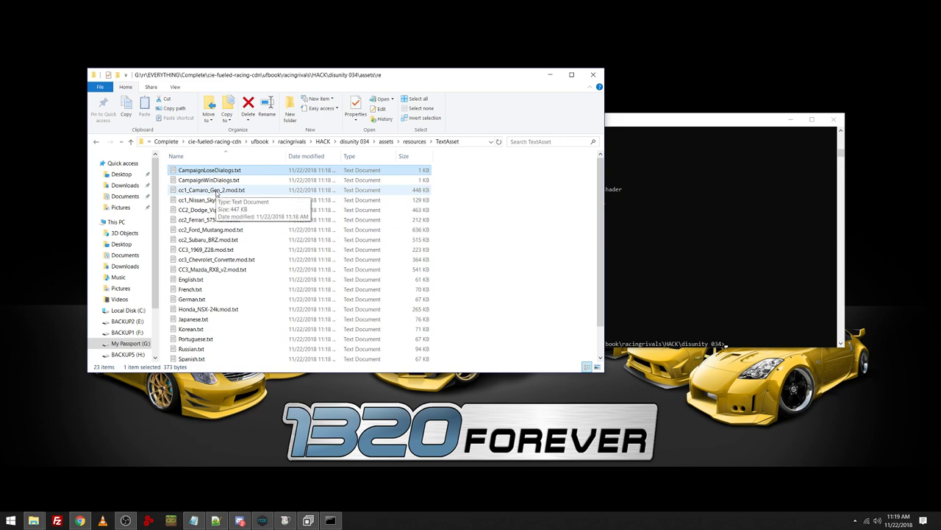
right_click(212, 190)
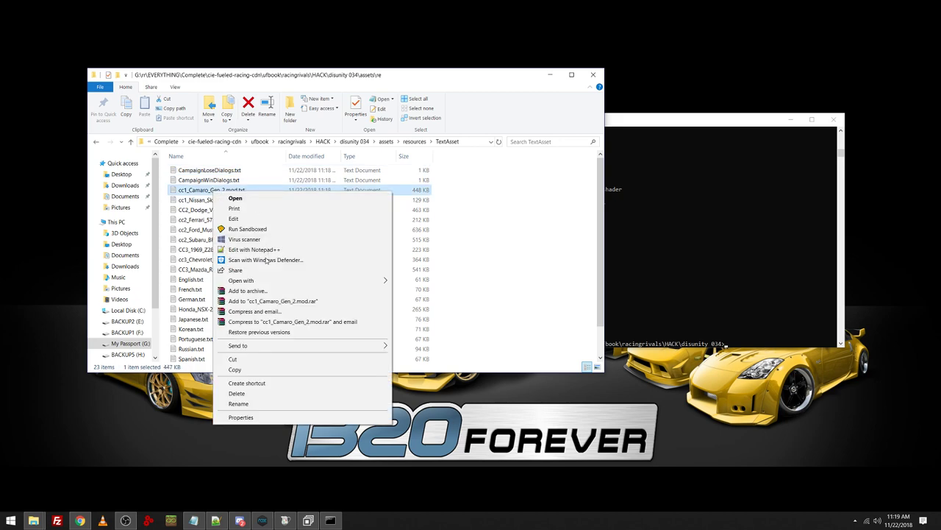
click(253, 250)
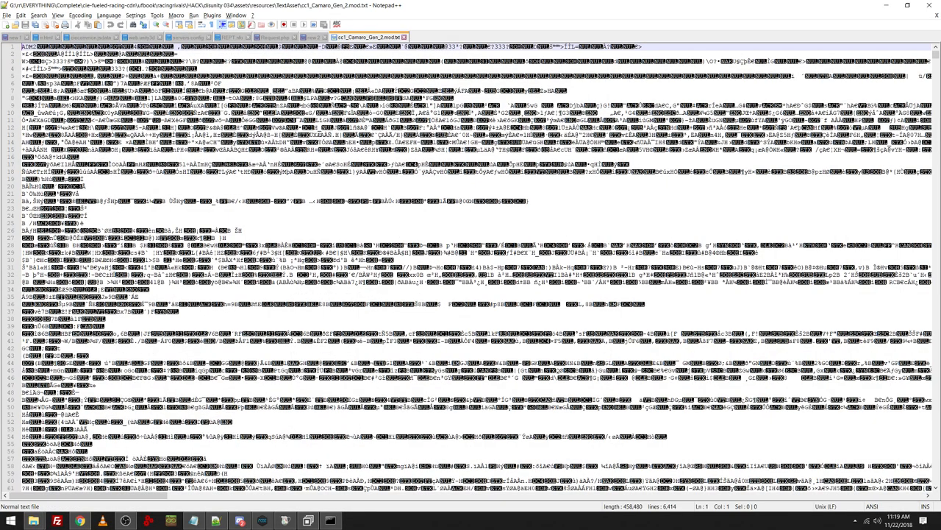
scroll(down, 3)
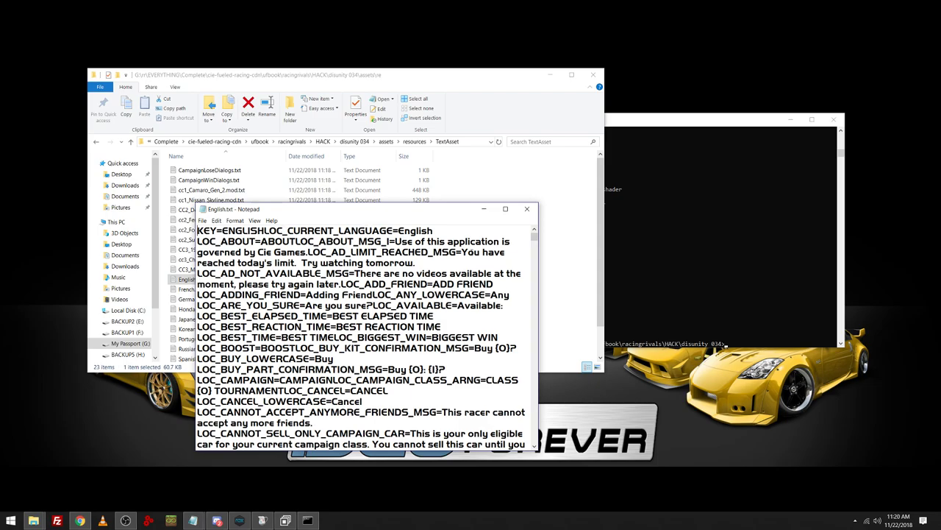
scroll(down, 3)
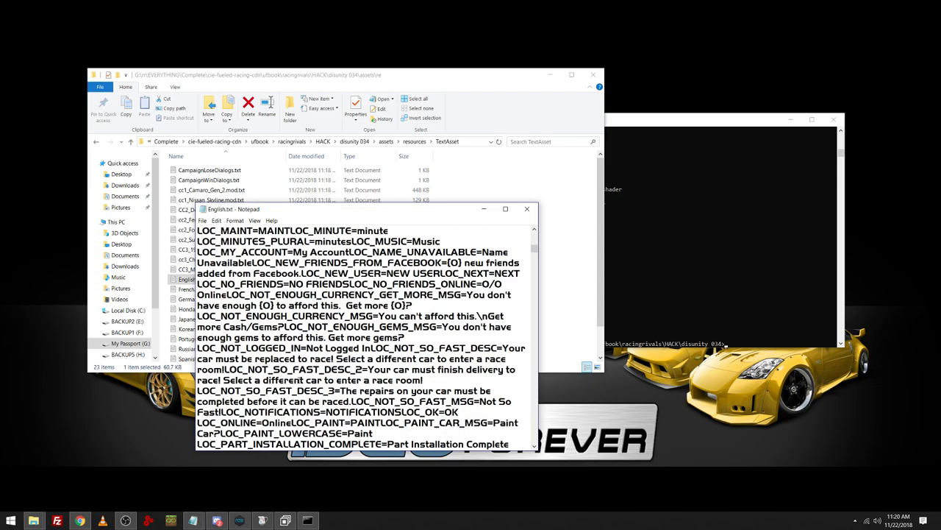
scroll(down, 3)
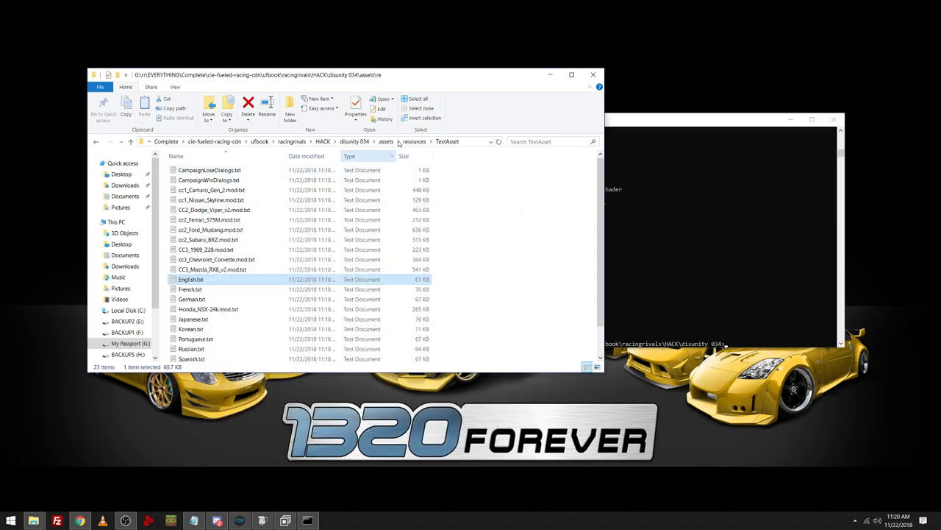
Browse Texture2D, unity_builtin_extra Shader and sharedassets2, then return to disunity 034.
click(415, 141)
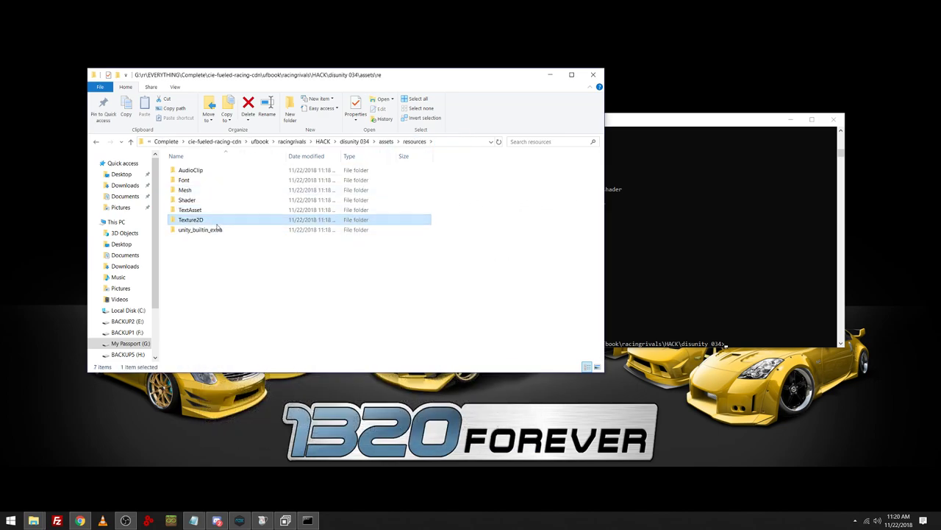
double_click(192, 219)
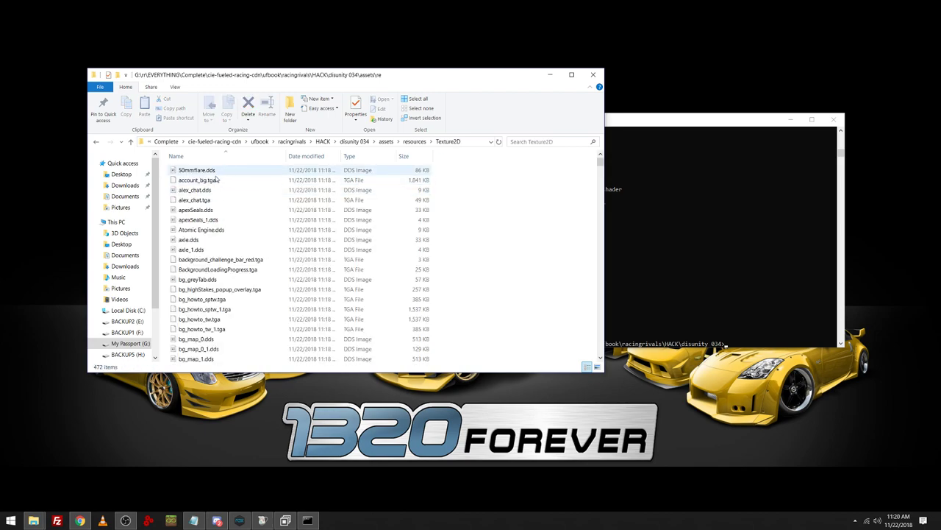
scroll(down, 3)
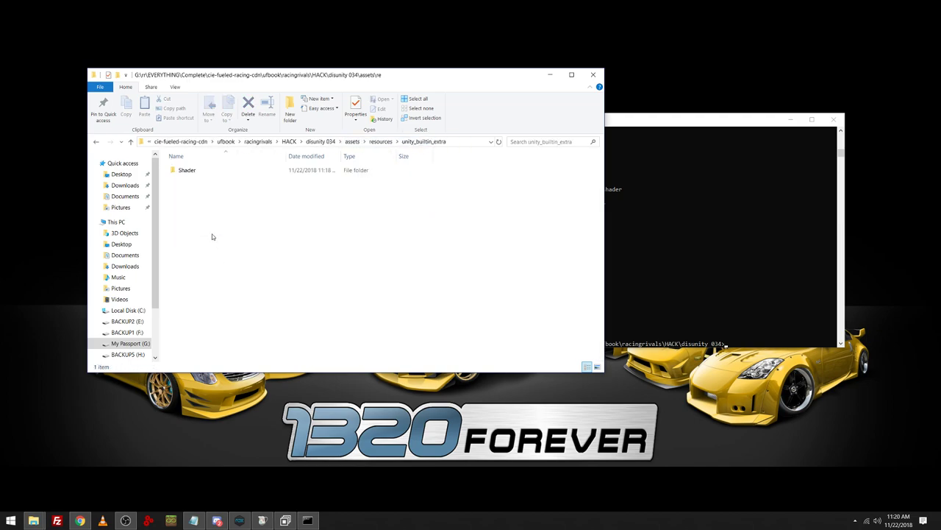
double_click(187, 170)
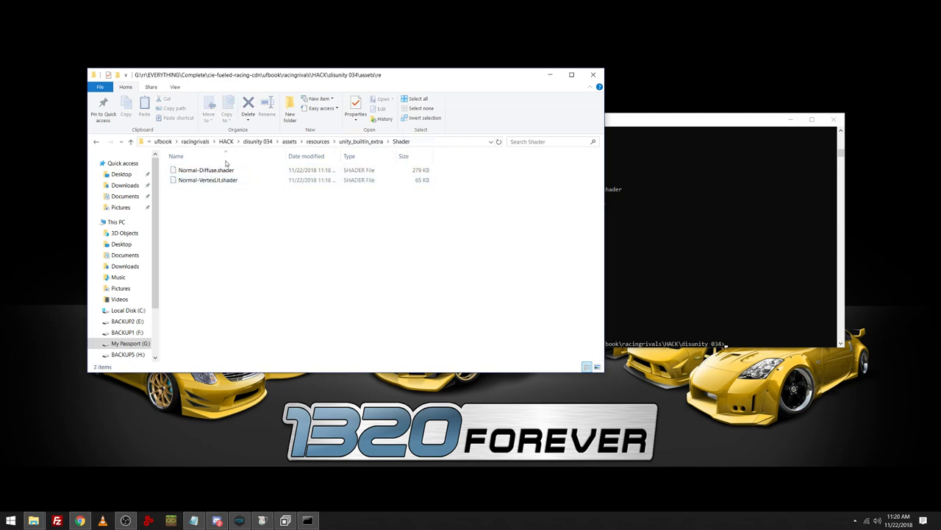
click(415, 142)
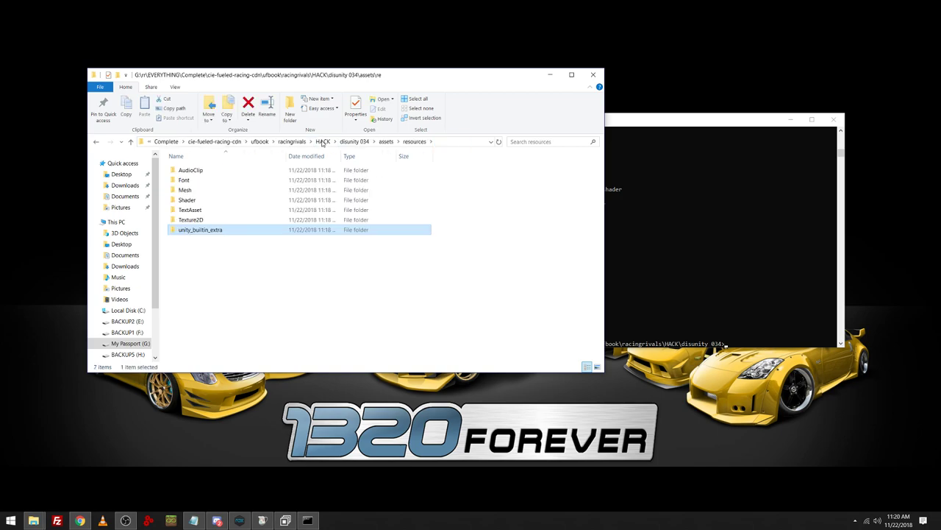
click(386, 141)
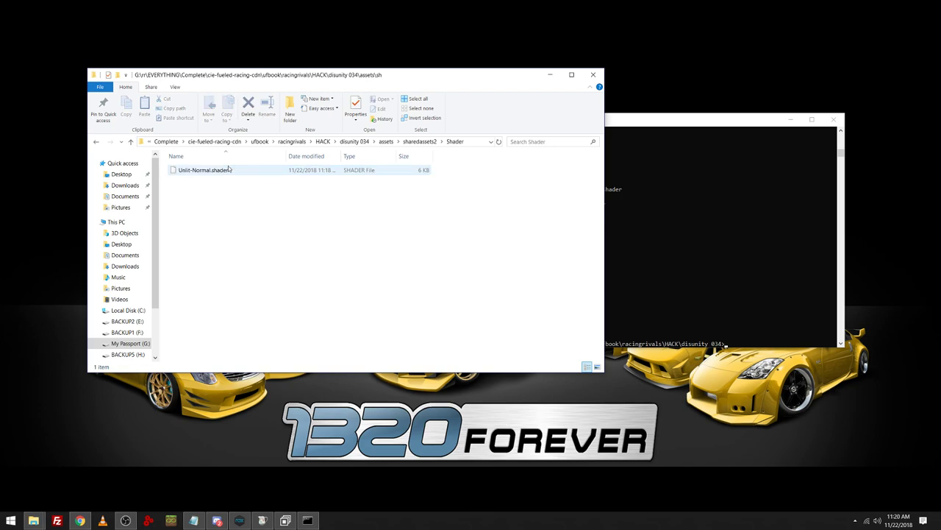
click(385, 141)
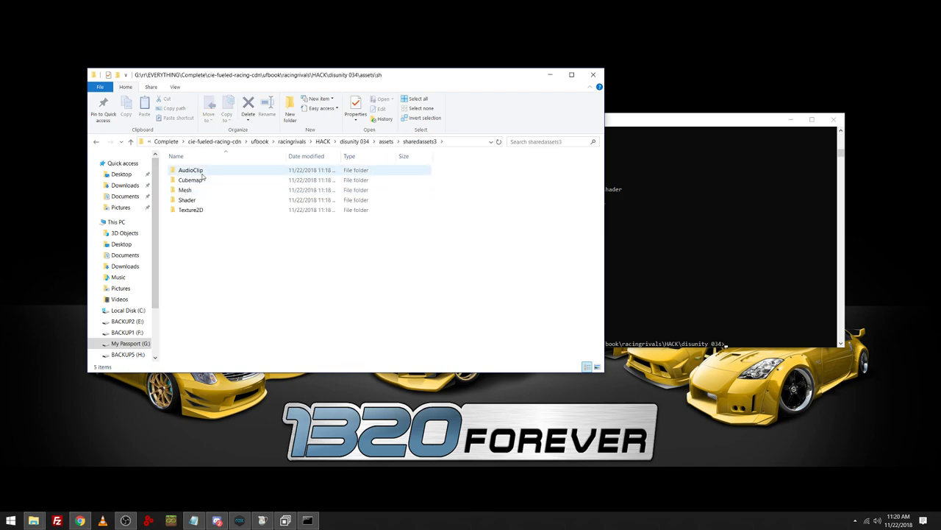
double_click(189, 171)
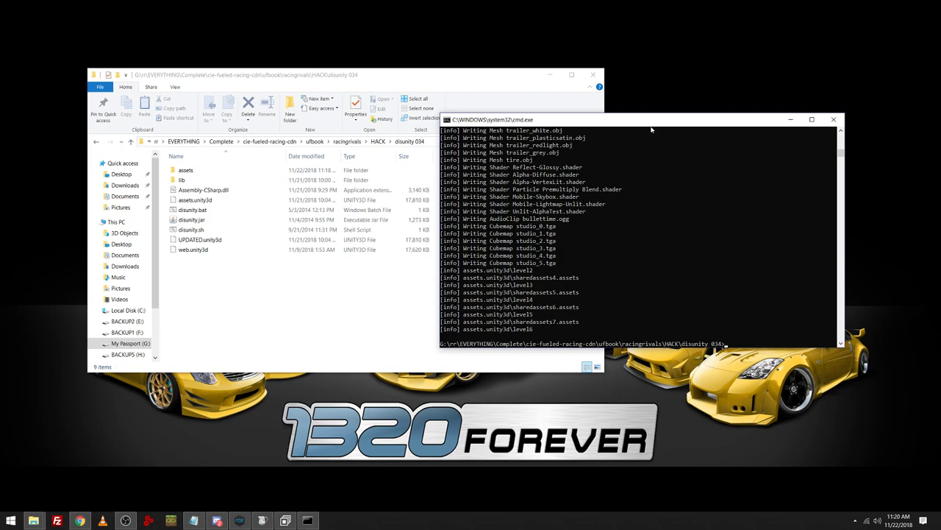
Run disunity.bat bundle-extract on the web bundle and open the new web folder.
text(disunity.bat)
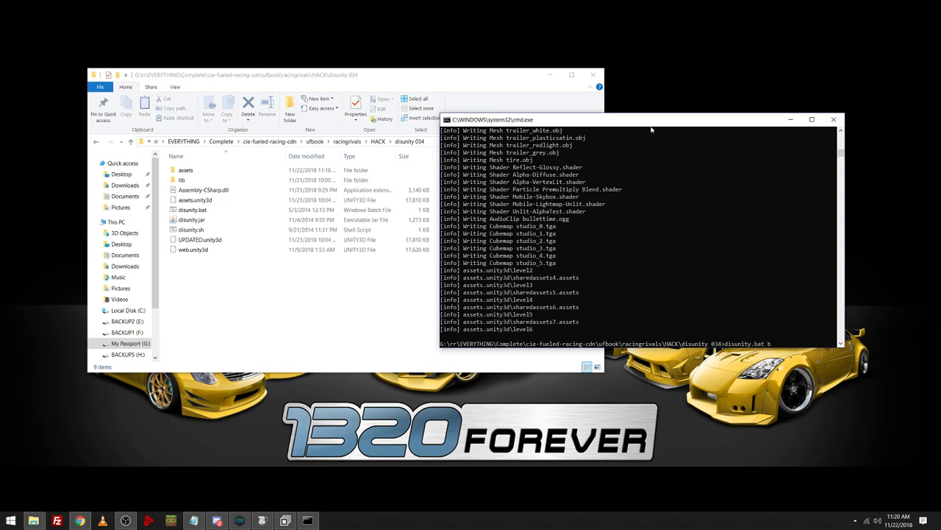
text(bundle-extract)
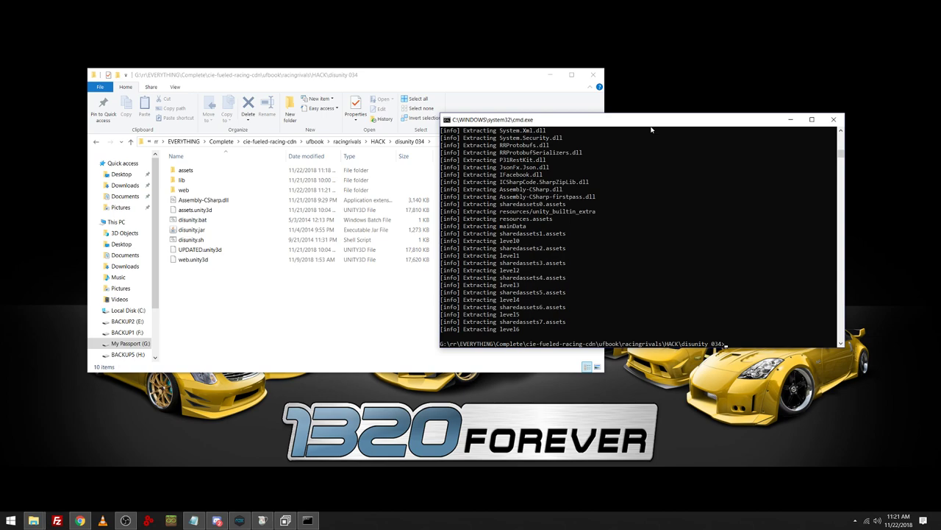
click(182, 190)
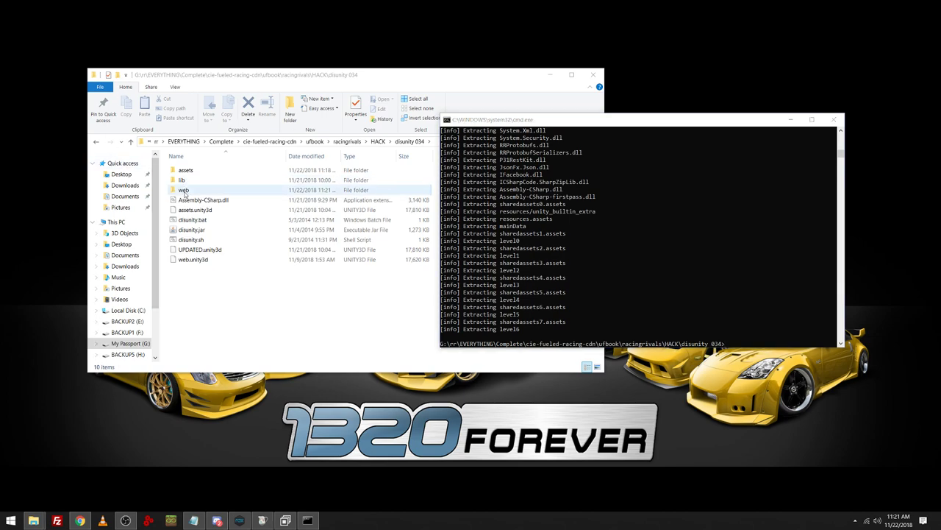
double_click(183, 190)
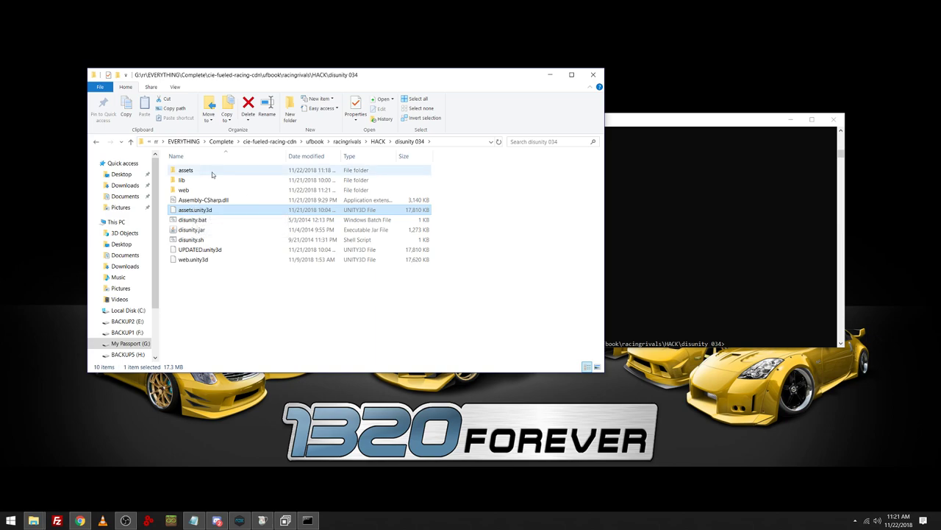
Pick out the assets1.unity3d bundle and bring the command window back in front.
double_click(186, 170)
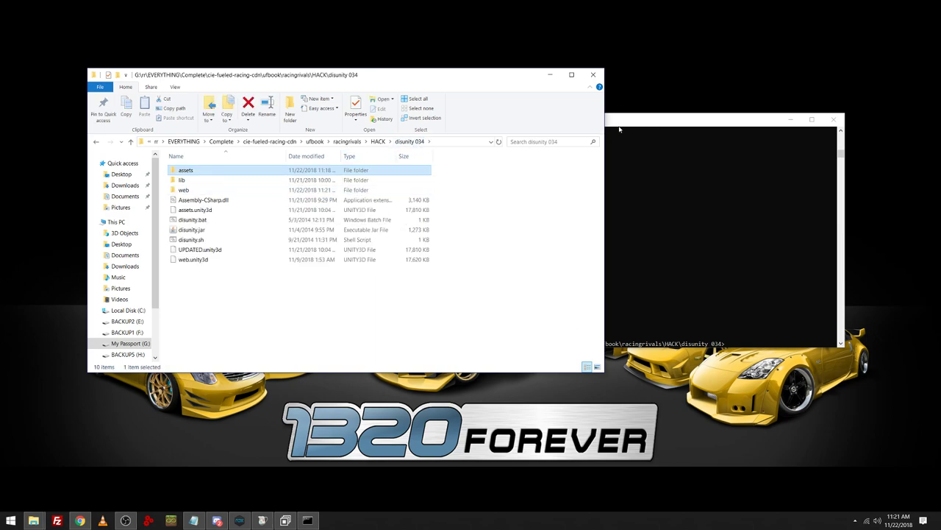
click(194, 209)
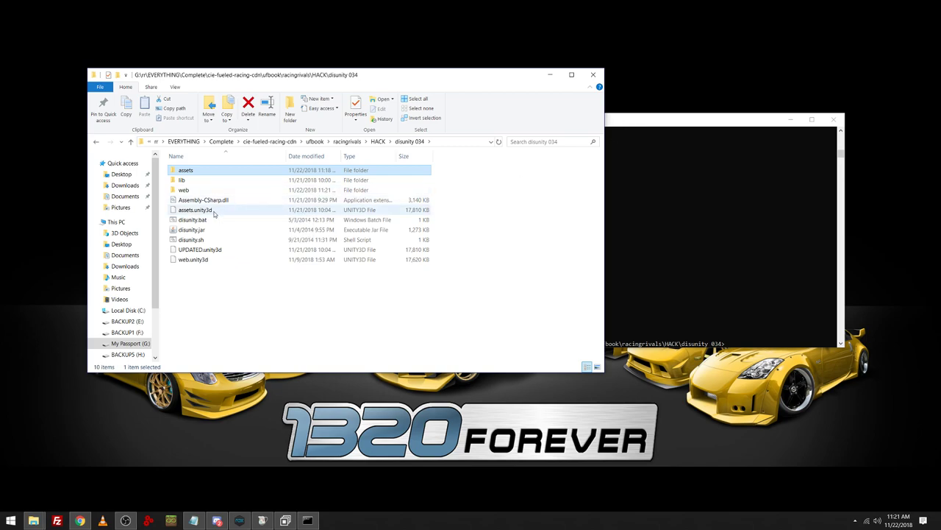
click(194, 209)
text(1)
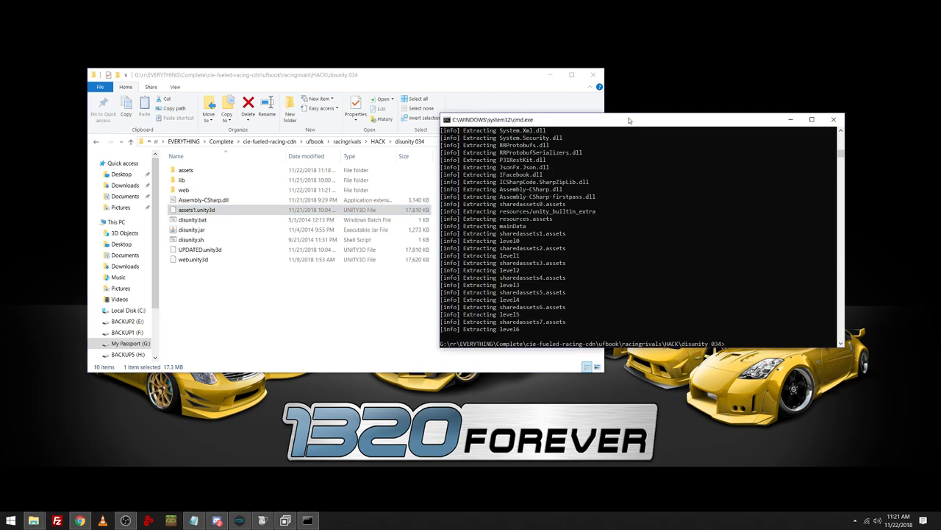
Enter disunity.bat bundle-extract assets1.unity3d to unpack it into an assets1 folder.
text(disunity)
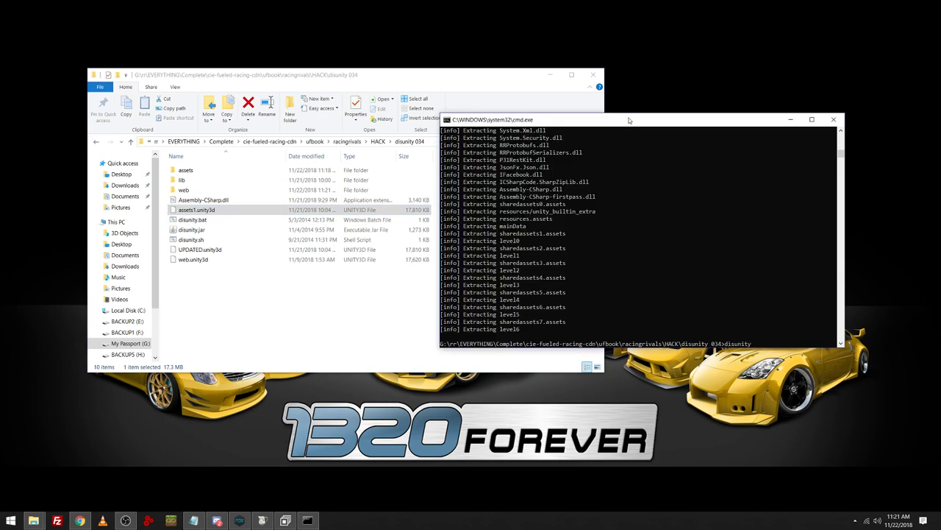
text(disunity.bat)
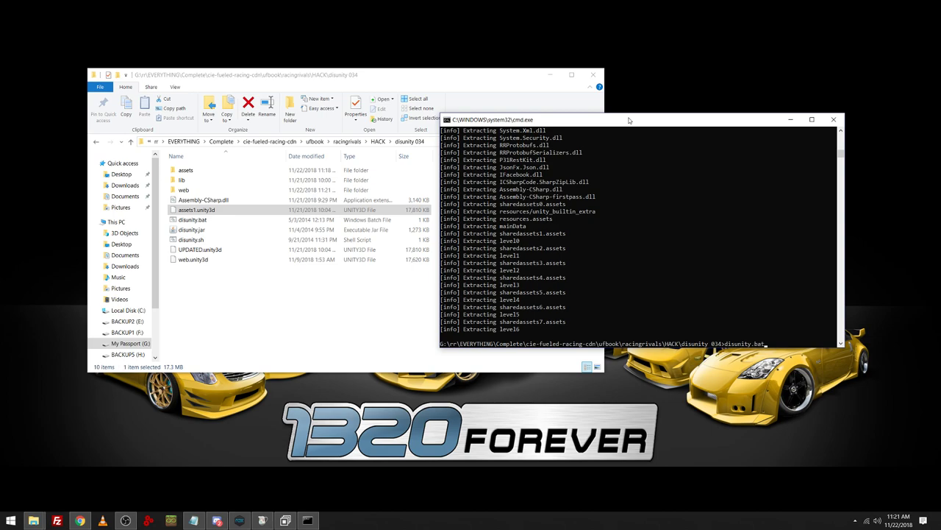
text(assets1)
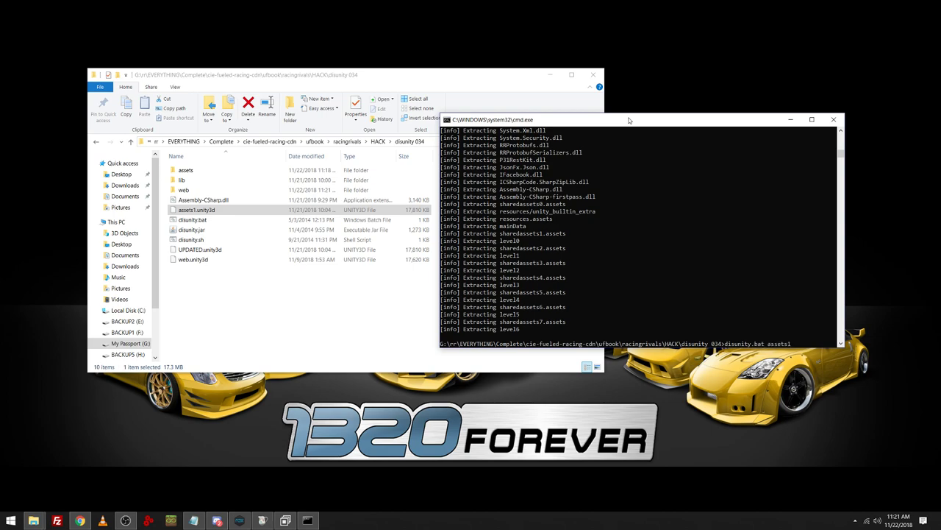
text(b)
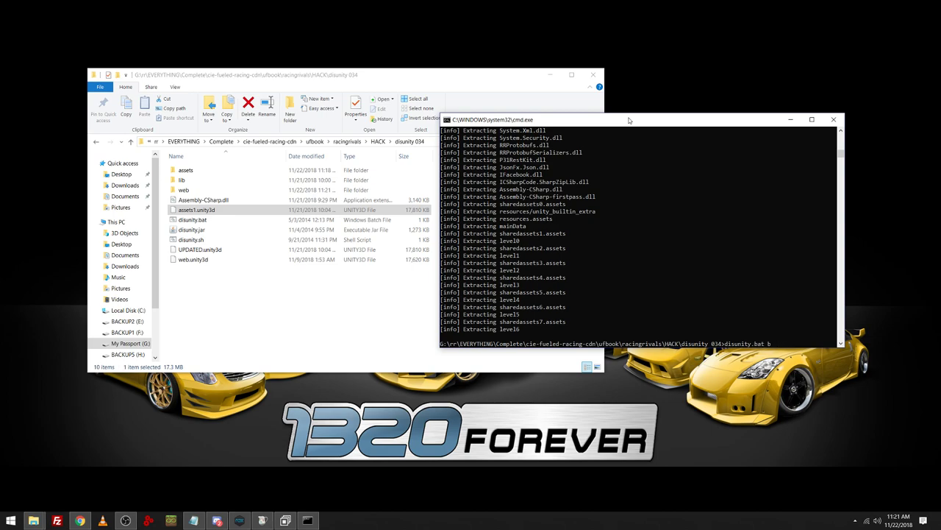
text(bundle-extract)
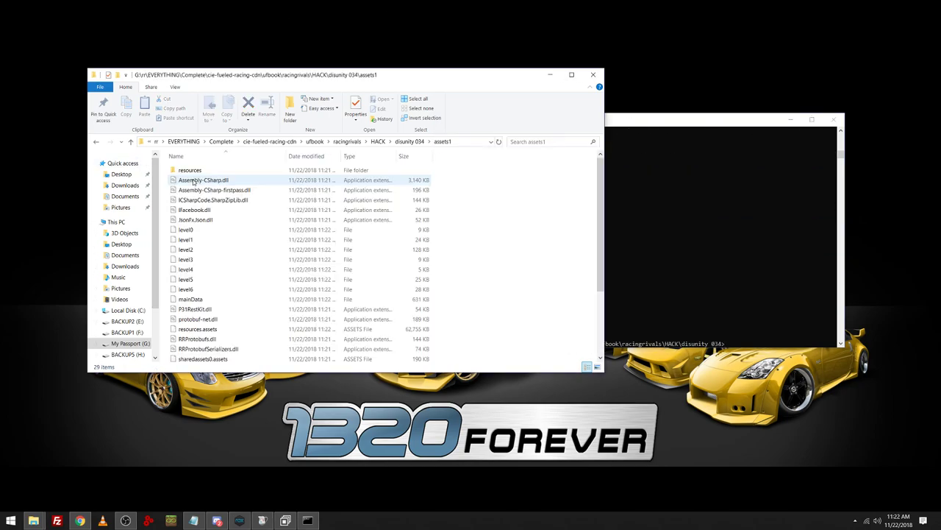
Compare the extracted Assembly-CSharp.dll against the one in disunity.034, then look inside assets1.
click(203, 179)
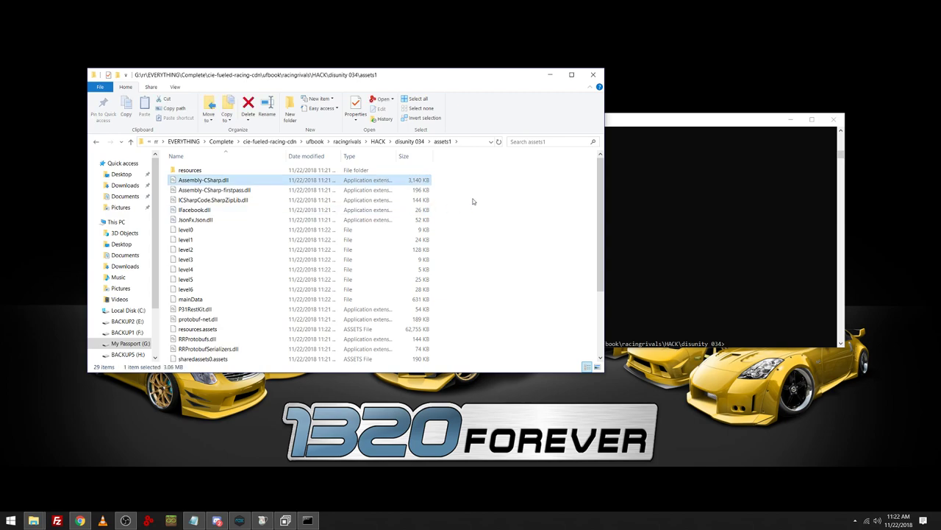
click(409, 141)
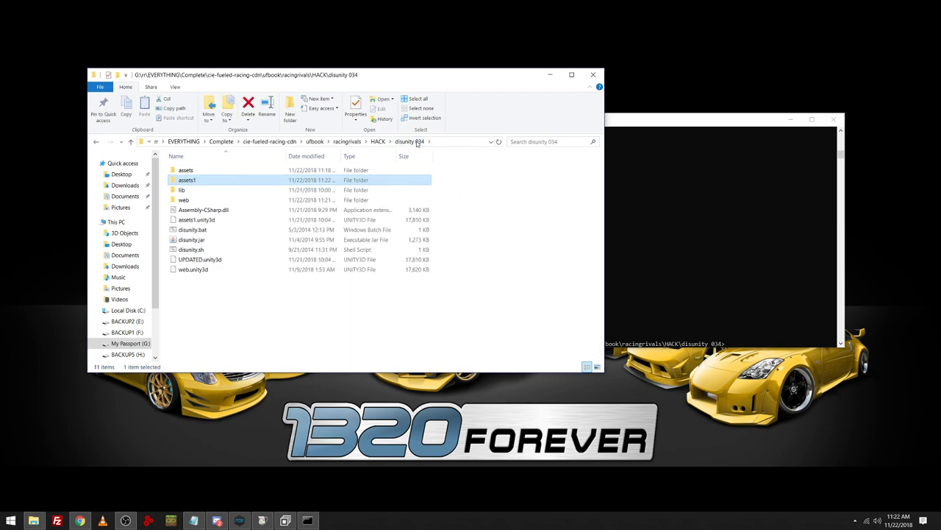
click(203, 209)
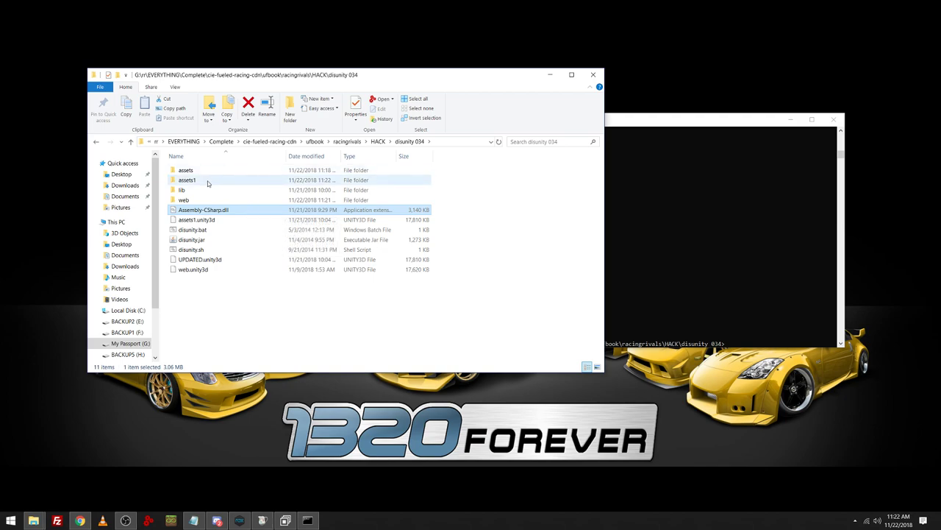
double_click(187, 179)
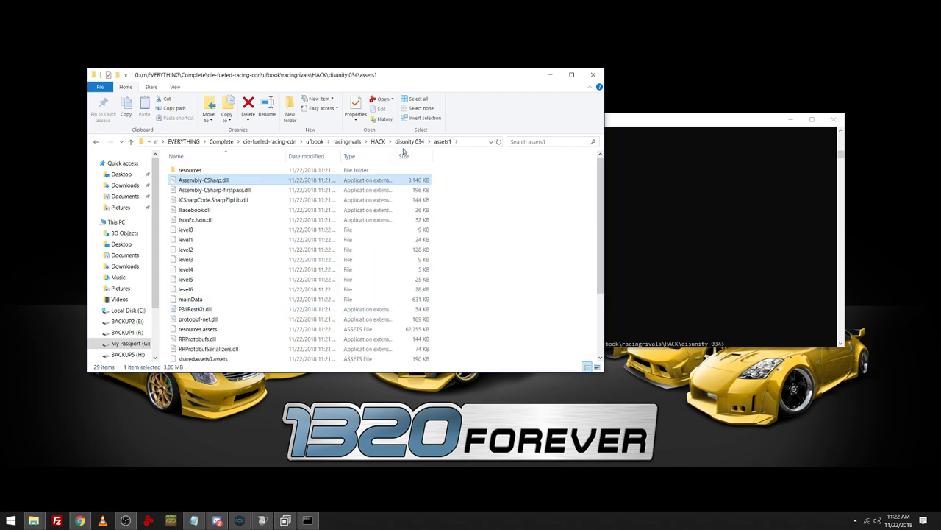
Check the web folder's Assembly-CSharp.dll and return to the disunity.034 folder.
click(441, 141)
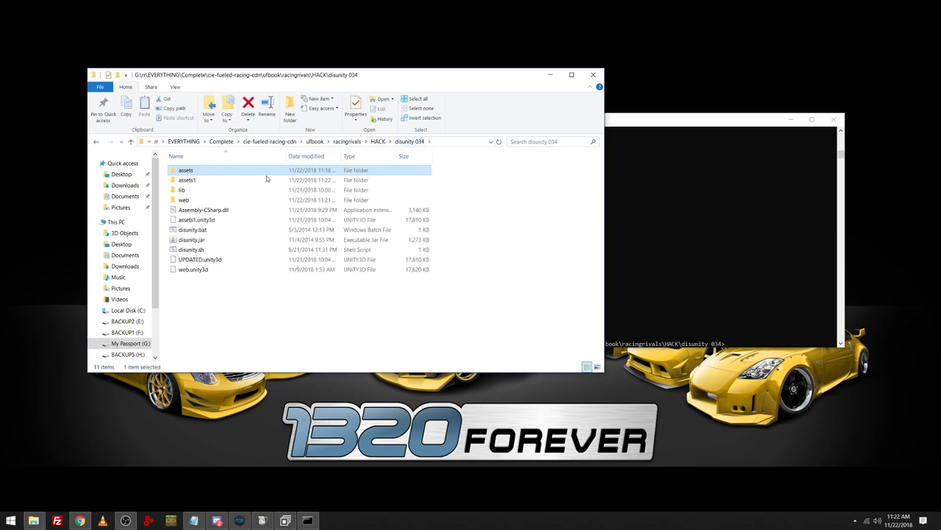
double_click(182, 200)
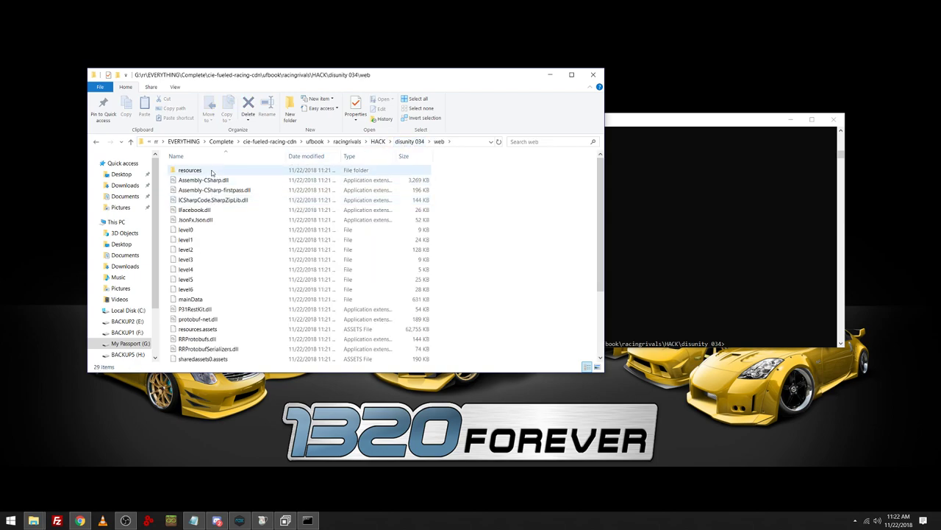
click(203, 180)
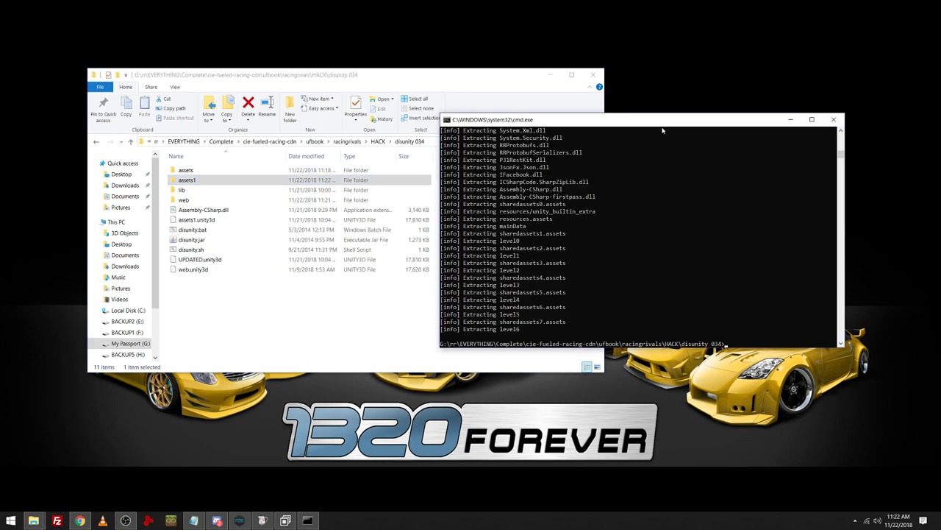
Run 'disunity.bat bundle-inject Assembly-CSharp.dll web.unity3d' and check the new web.unity3d.bak backup.
text(disunity.bat bundl)
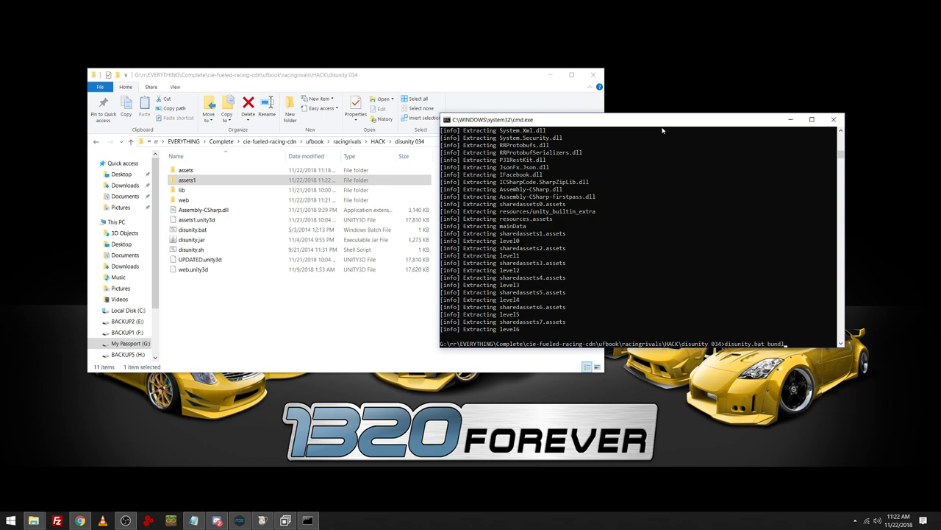
text(-inject Assembly-CSharp.dl)
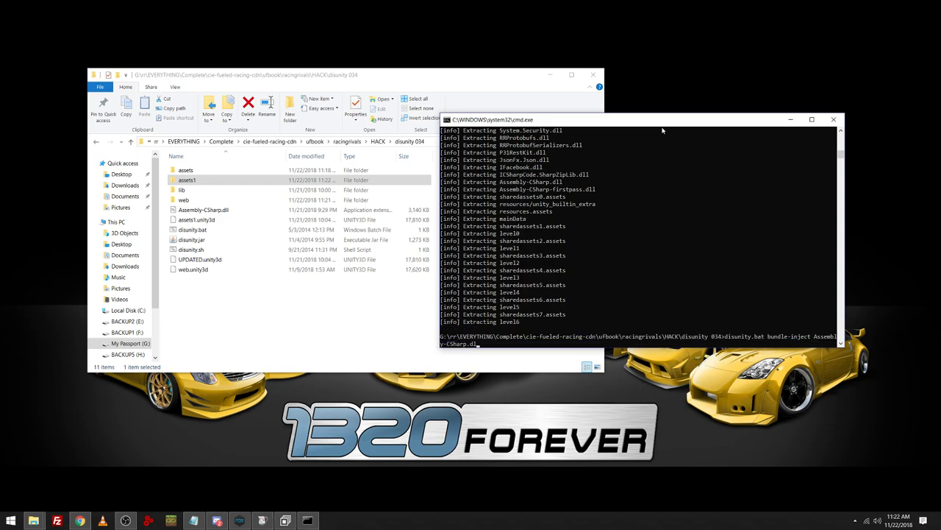
text(webl)
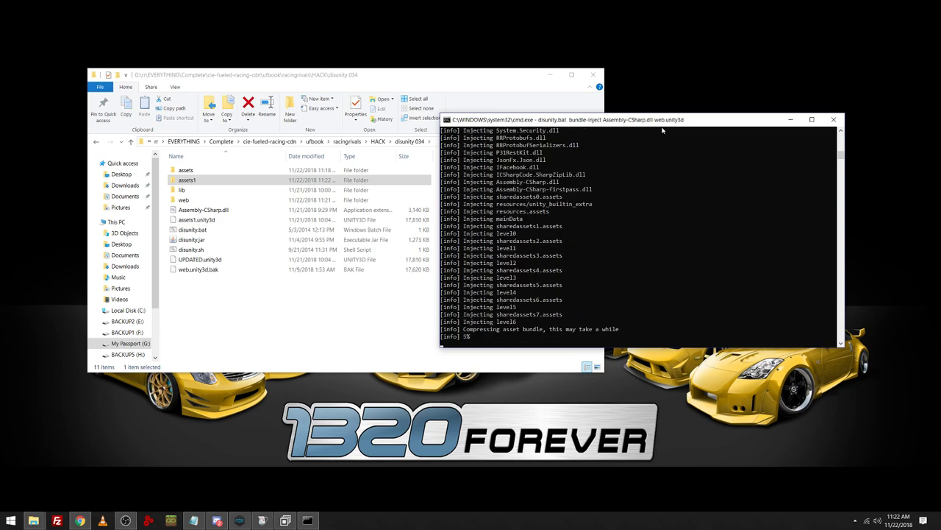
click(197, 268)
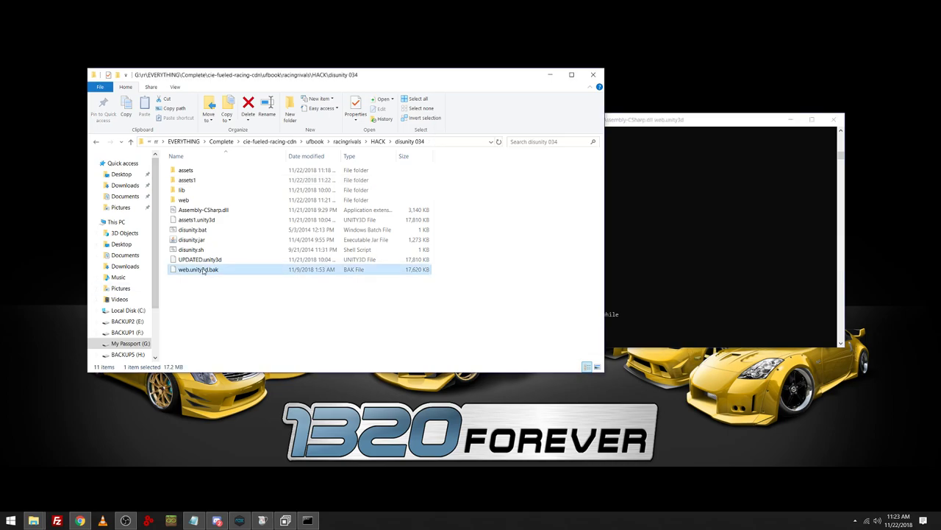
Look at the updated web.unity3d now sitting beside web.unity3d.bak in disunity.034.
click(200, 259)
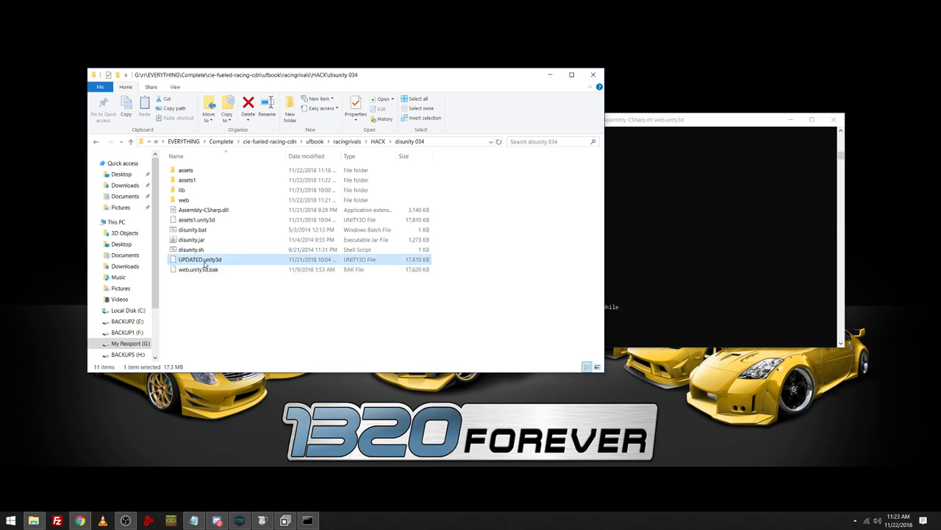
mouse_move(622, 111)
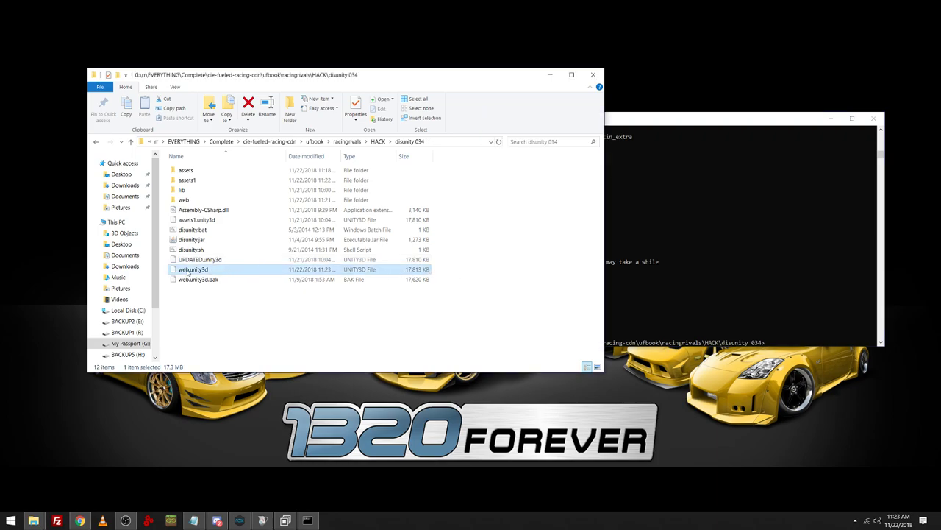
mouse_move(193, 269)
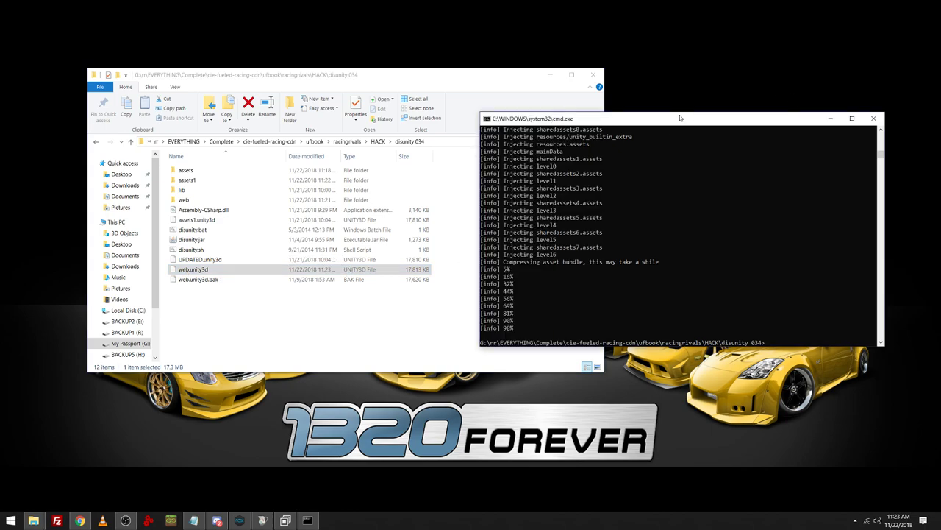
mouse_move(526, 129)
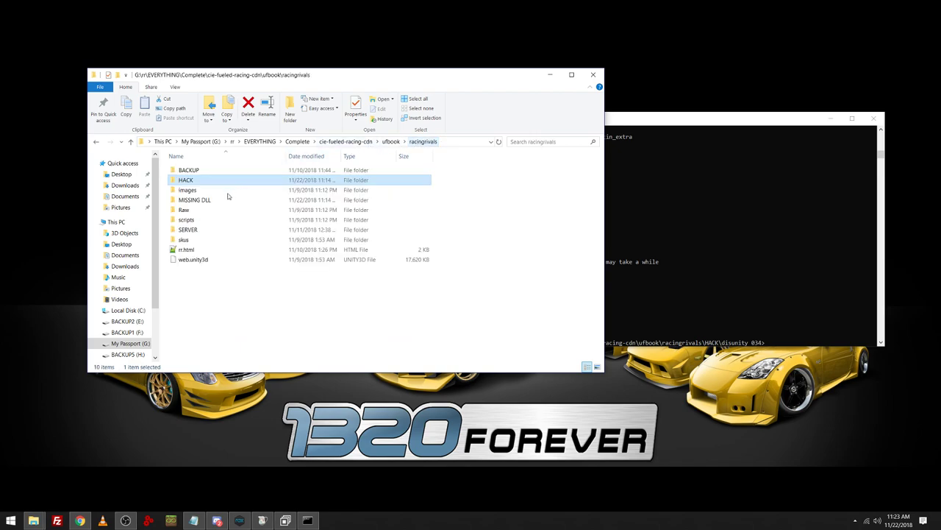
Copy the six MISSING DLL files into HACK\disunity.034\web and switch to dnSpy.
double_click(194, 200)
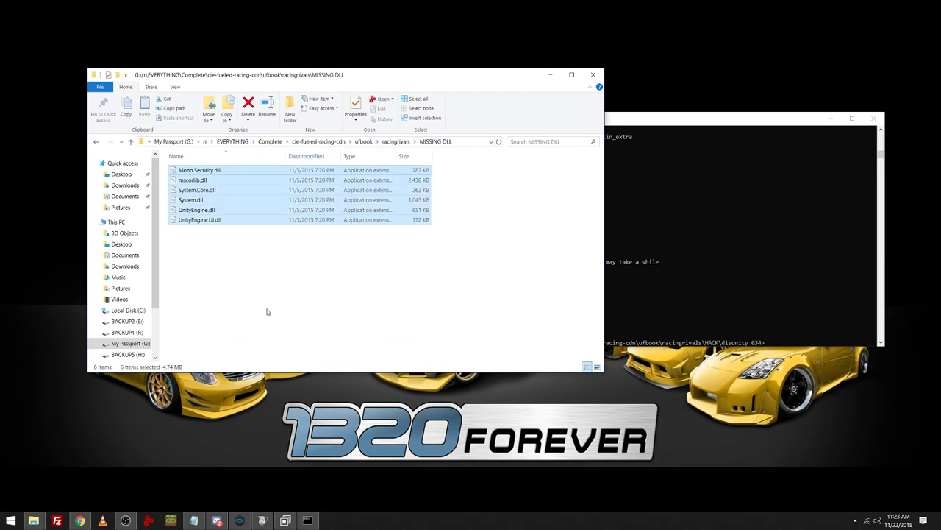
click(397, 141)
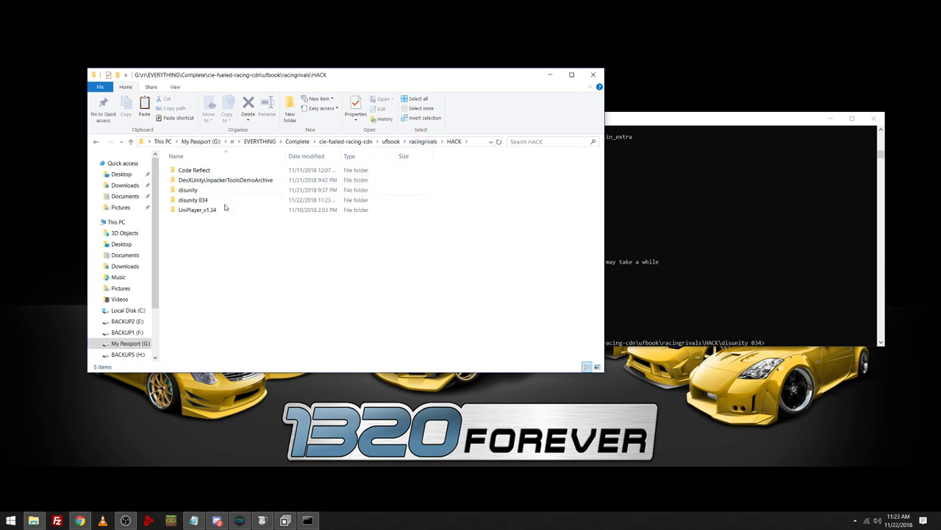
double_click(197, 208)
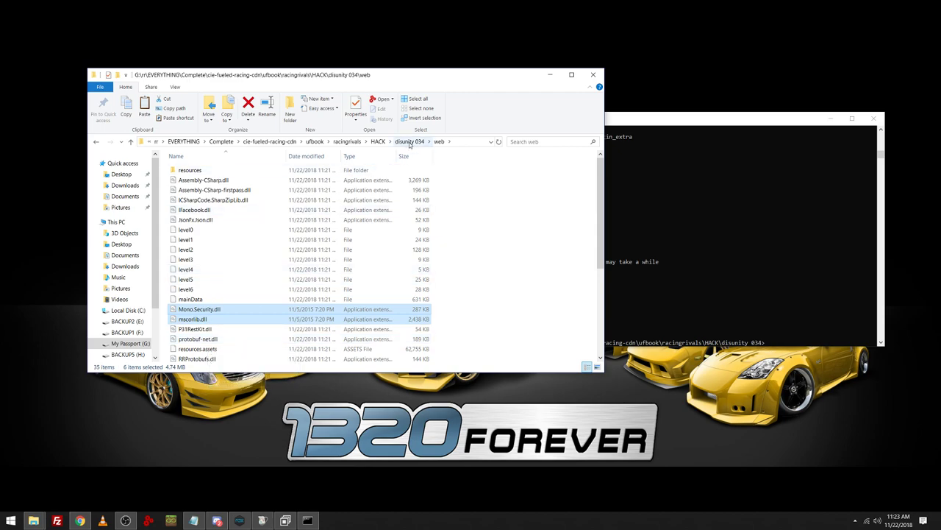
click(203, 180)
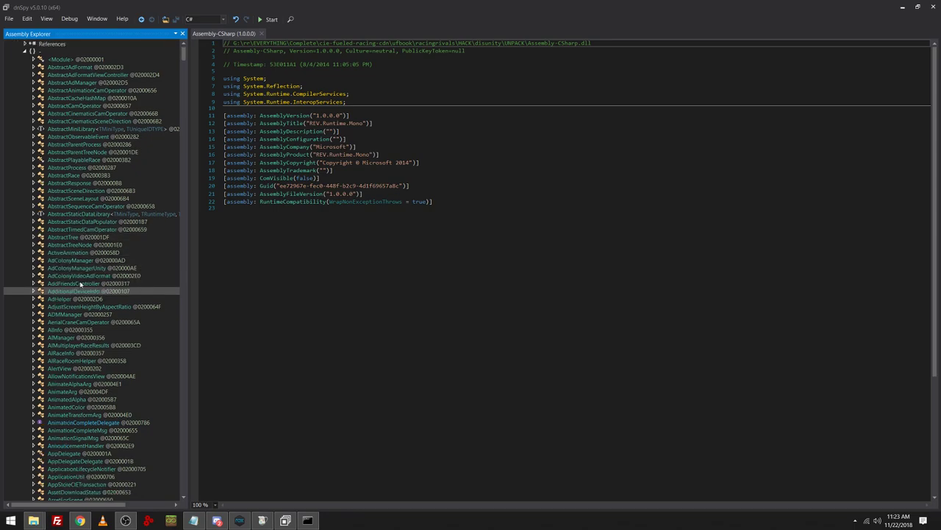
Clear the loaded assemblies and load web\Assembly-CSharp.dll into Assembly Explorer.
click(14, 44)
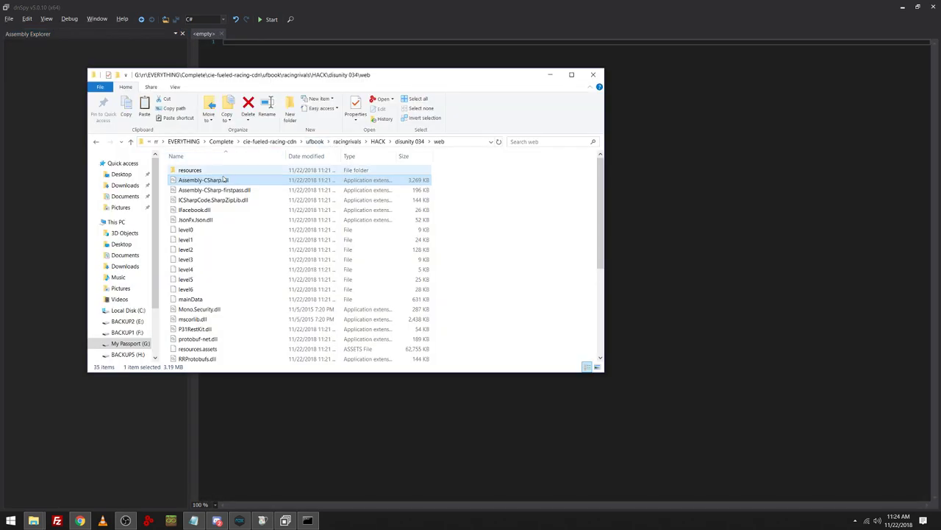
double_click(203, 179)
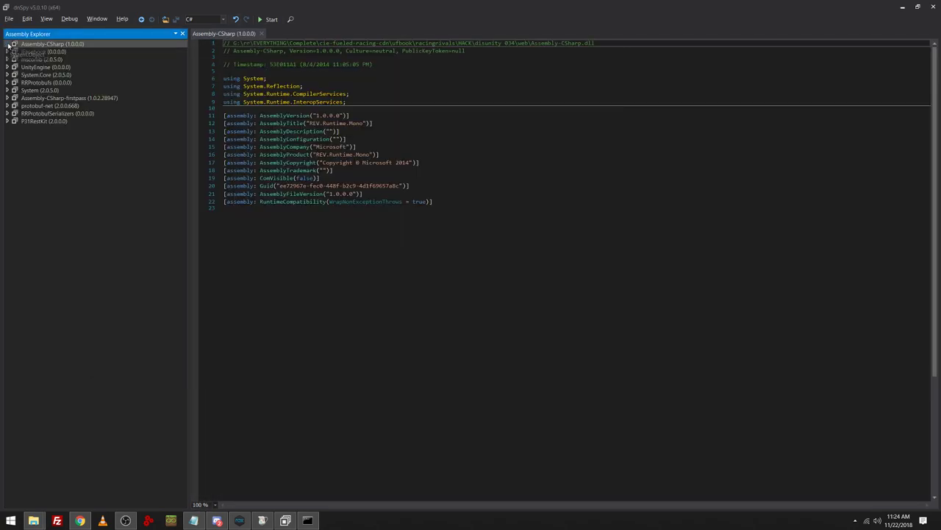
click(8, 50)
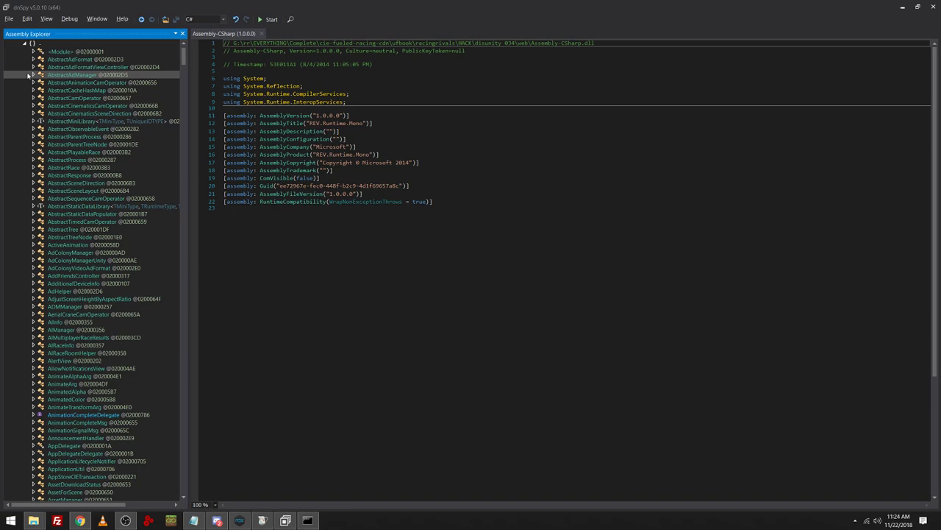
Pick a race class and view its decompiled UpdatePhysicsTime method.
click(74, 168)
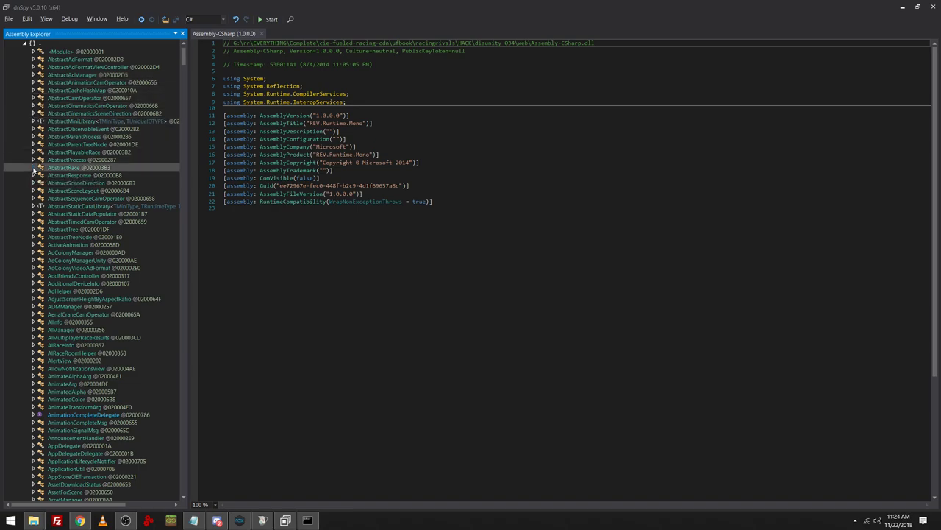
click(23, 167)
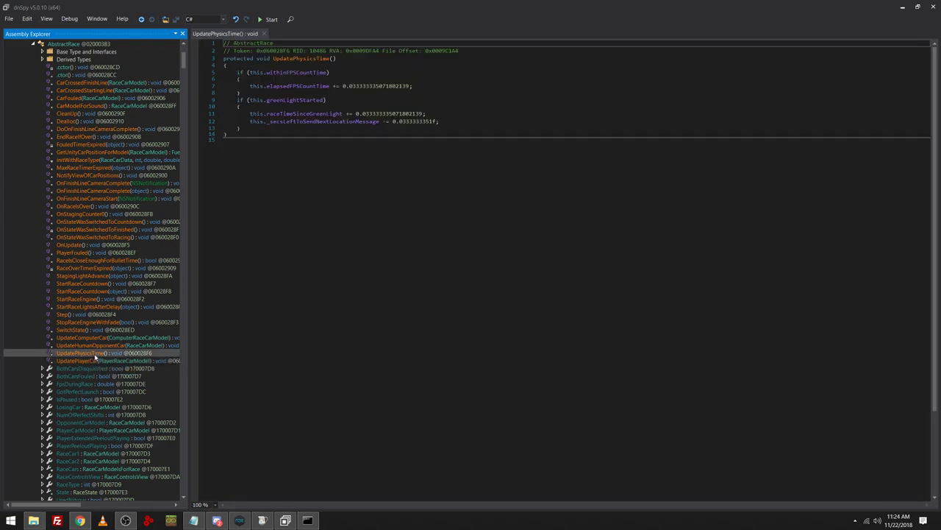
Bring AbstractRace up in Edit Class (C#) from the UpdatePhysicsTime method.
right_click(81, 353)
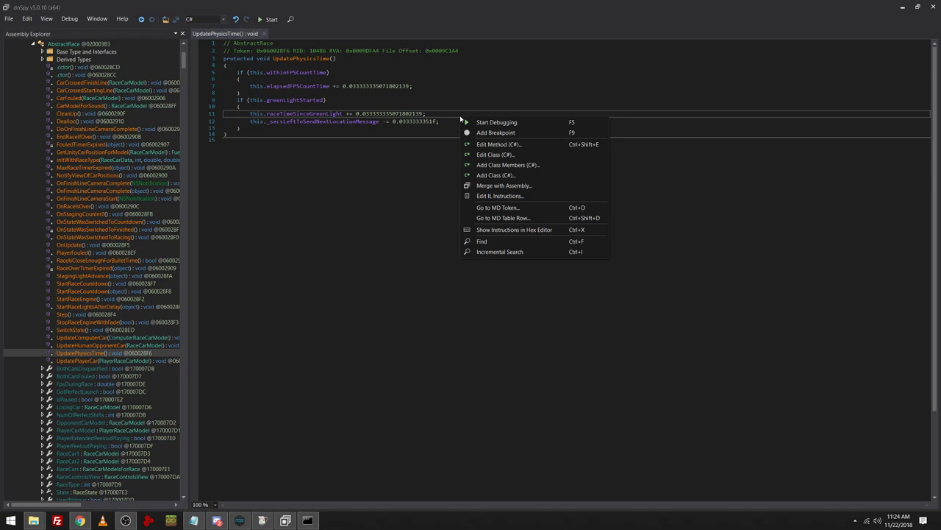
mouse_move(496, 154)
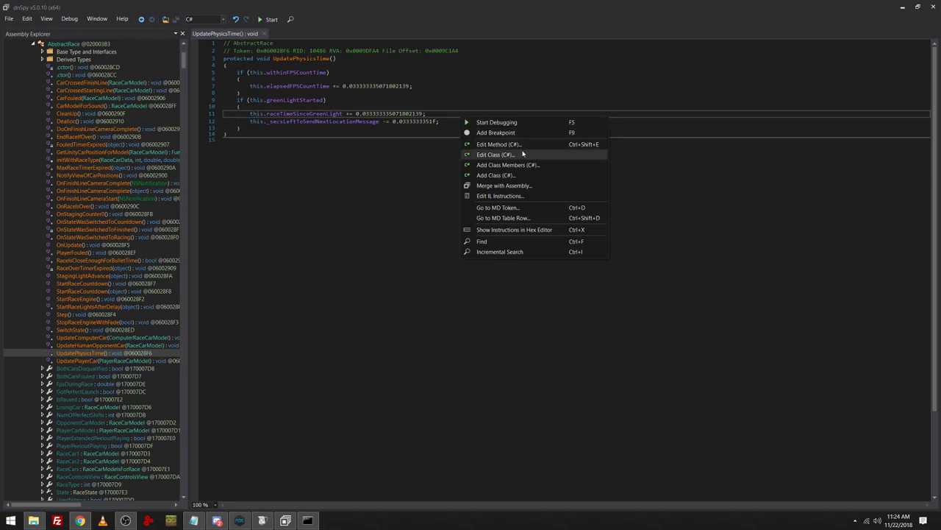
click(494, 155)
text(this.)
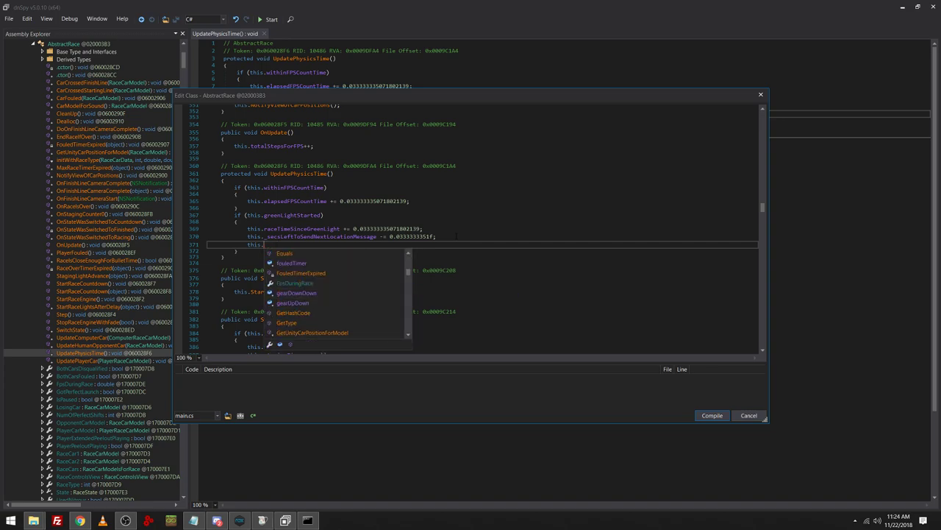
Add two RaceController.BtnGas(true) calls inside UpdatePhysicsTime and compile the class.
text(RaceControlsView)
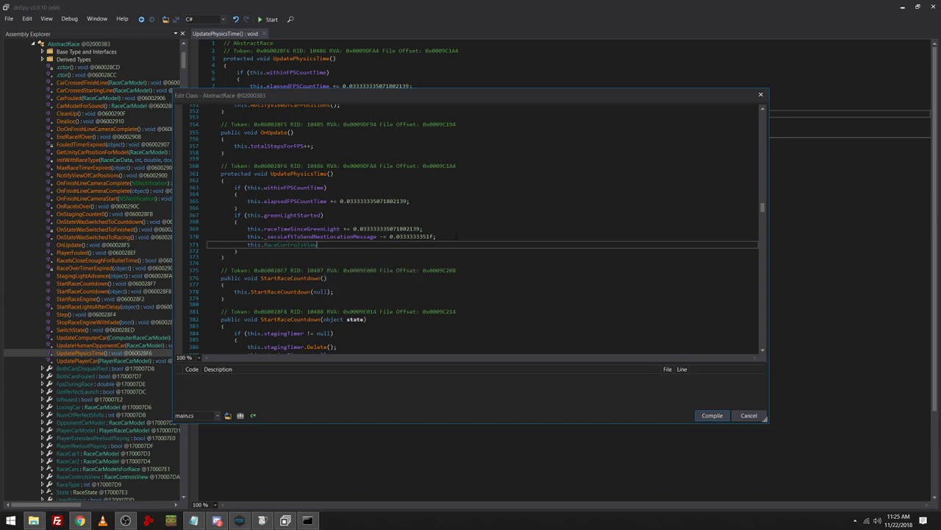
text(.)
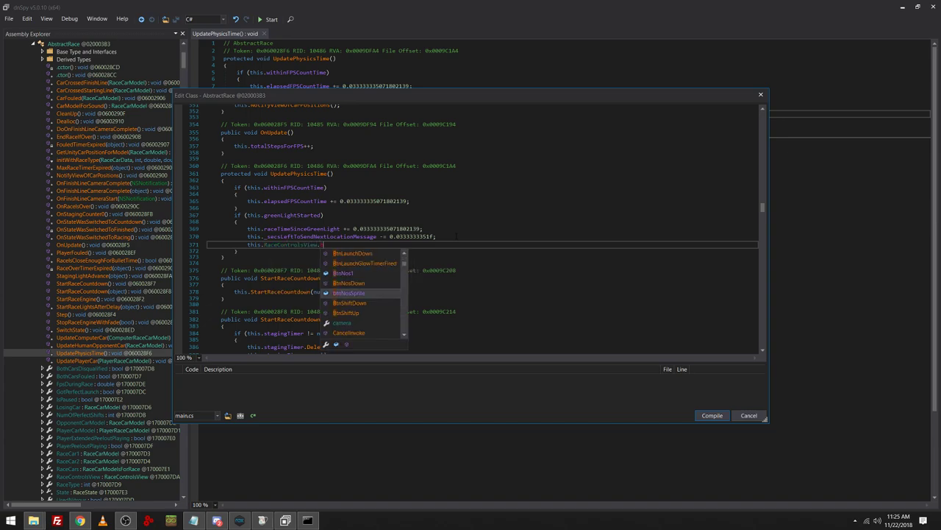
text(BtnGasPedalDown)
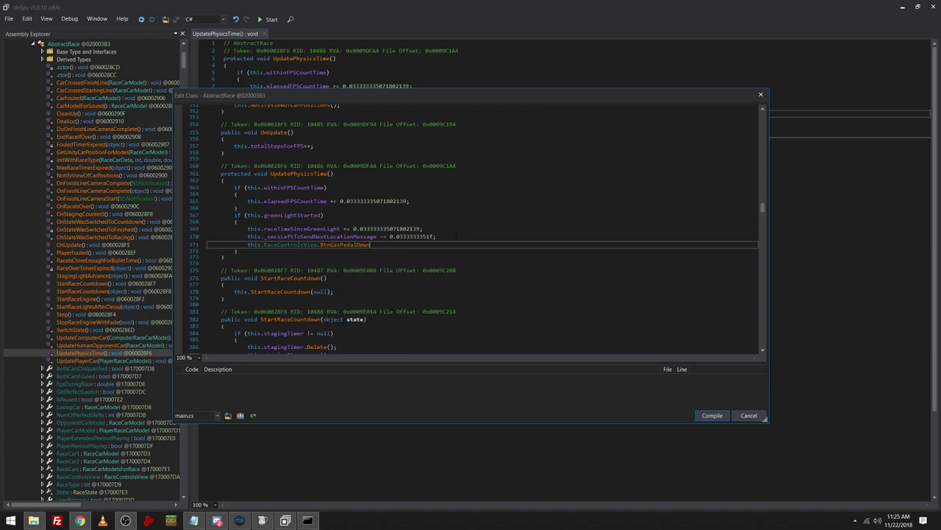
text((true);)
text(this.RaceControlsView)
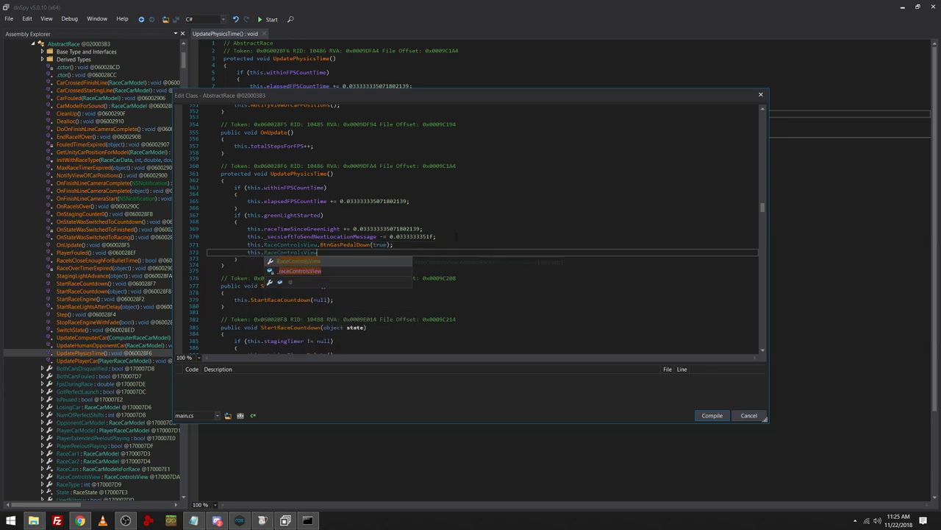
text(.BtnNosDown)
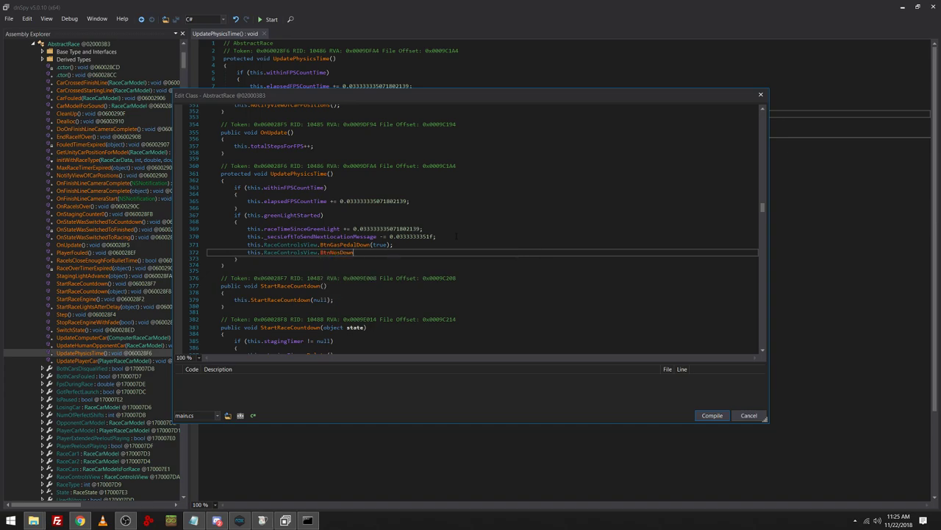
text((true);)
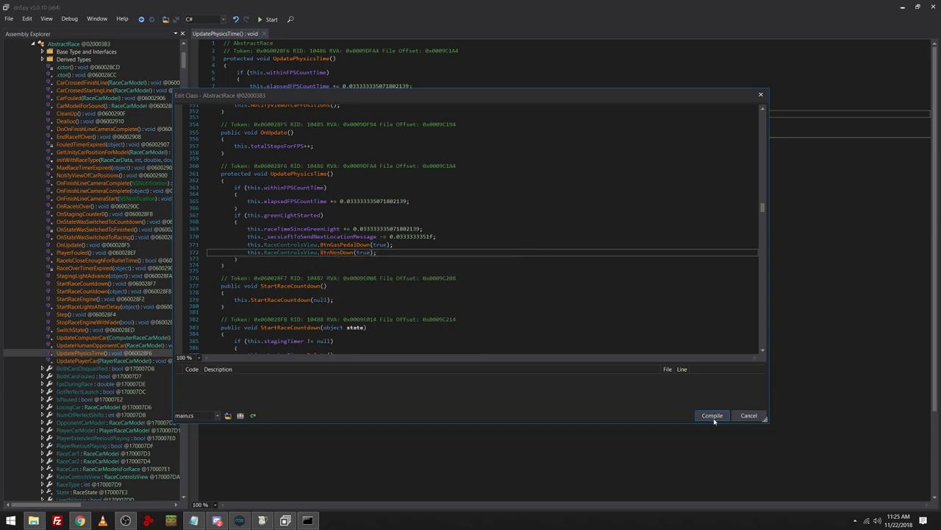
click(712, 414)
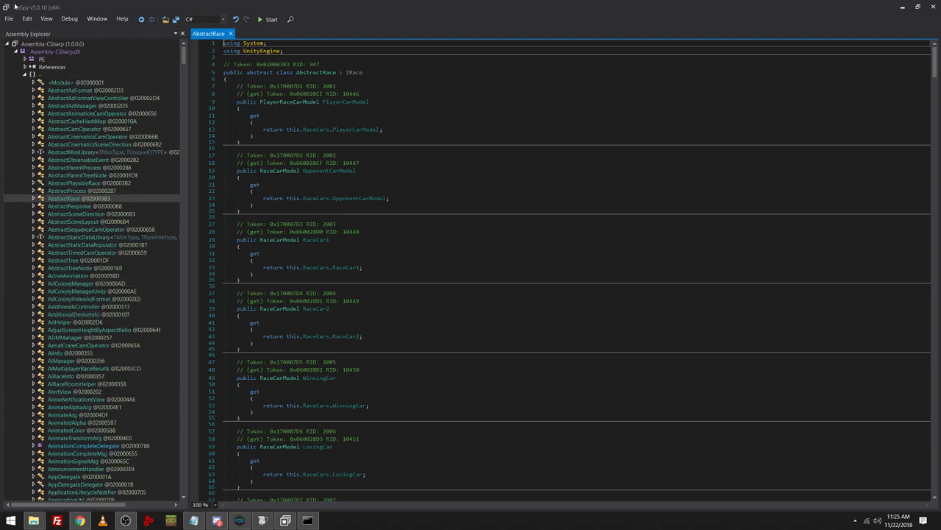
Save the edited Assembly-CSharp module as Assembly-CSharp.dll via File > Save Module.
right_click(52, 44)
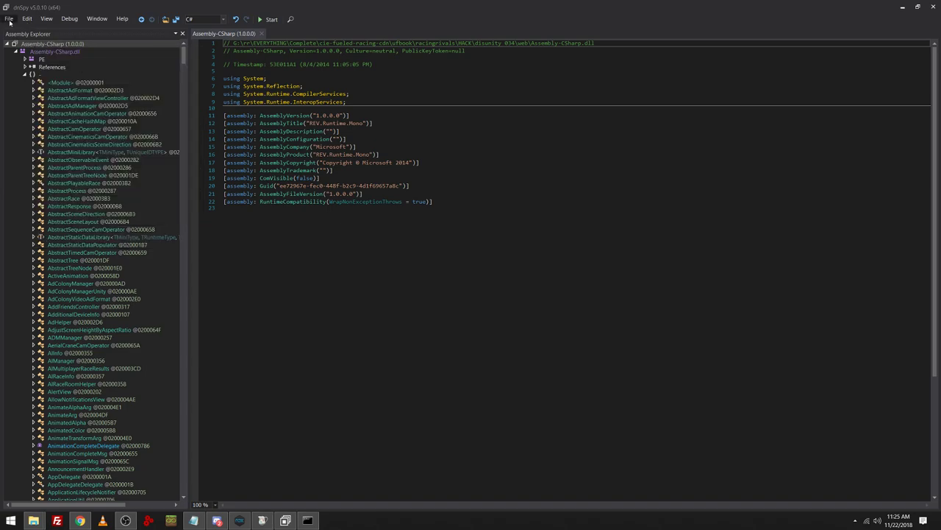
click(9, 18)
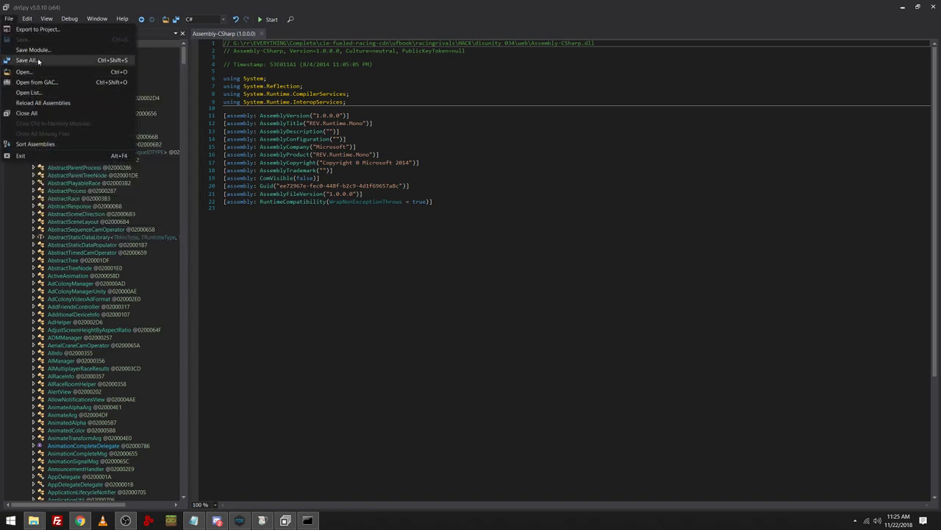
click(32, 50)
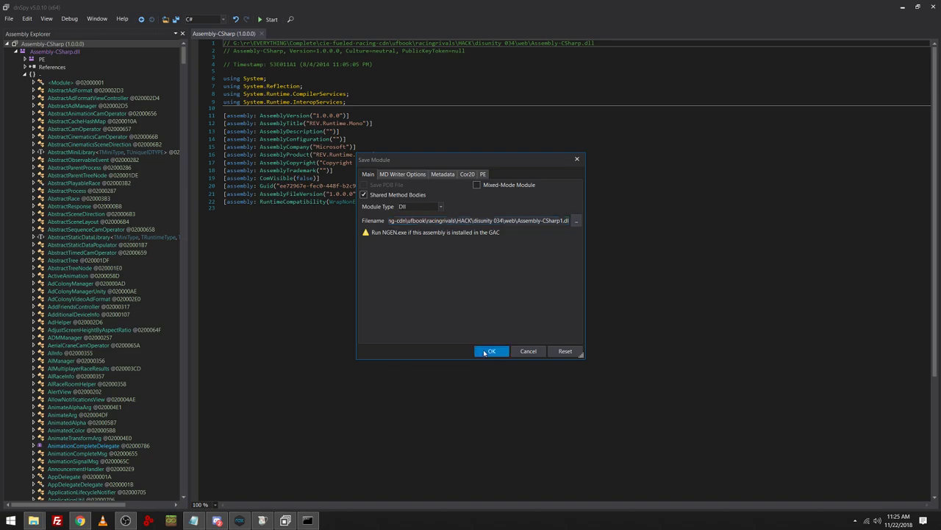
click(492, 350)
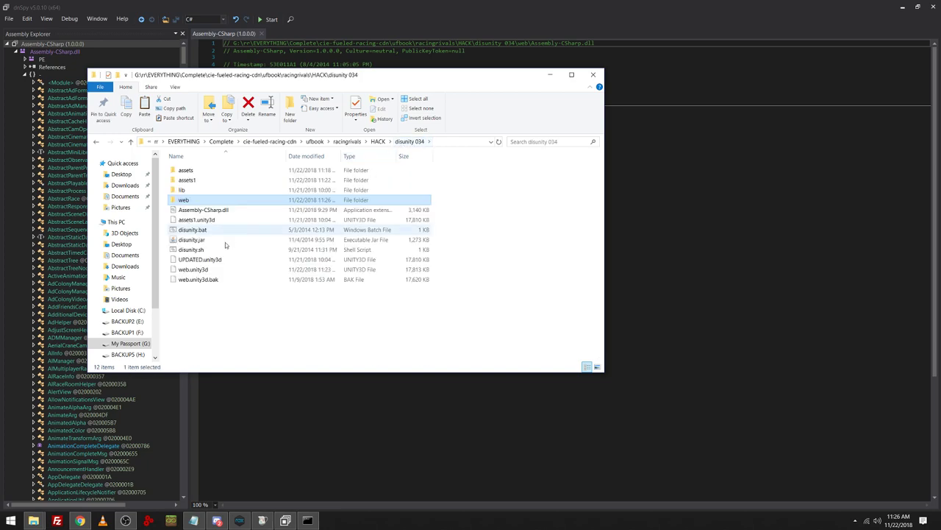
Rename web.unity3d.bak back to web.unity3d, accepting the extension-change warning.
double_click(192, 229)
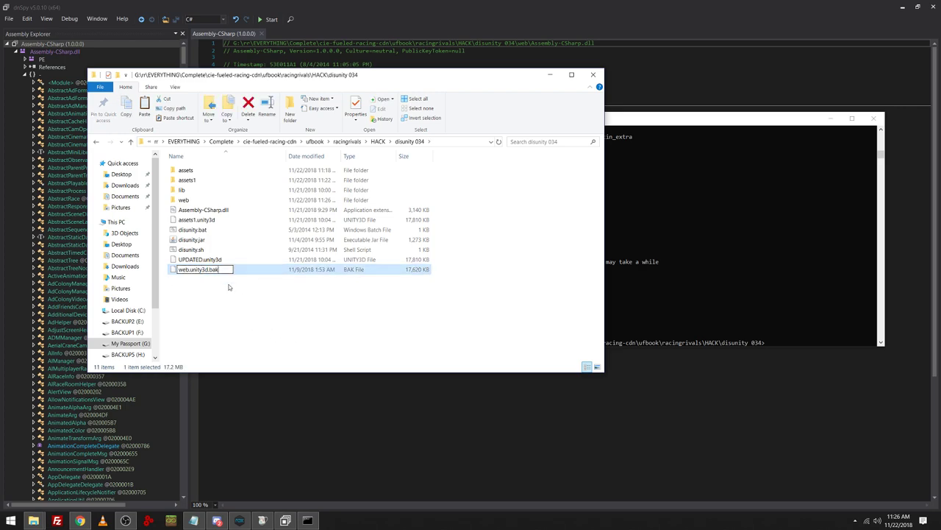
key(enter)
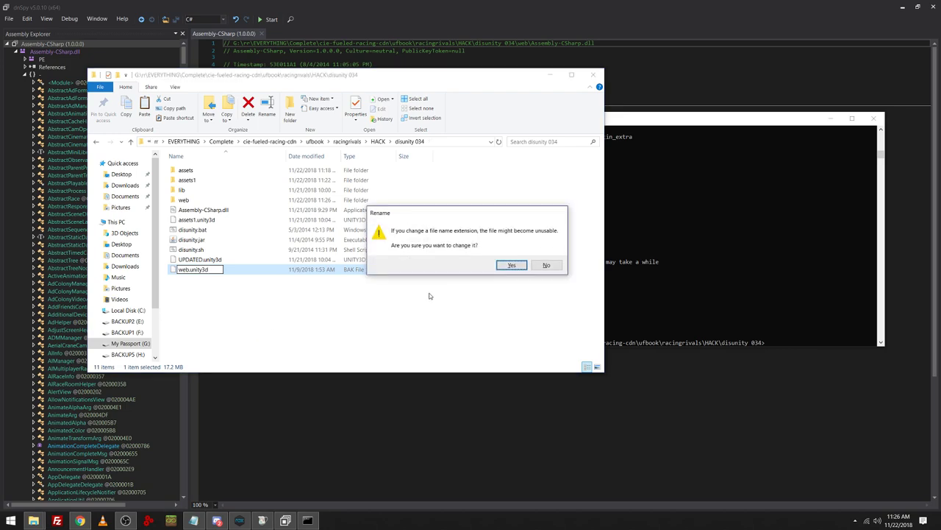
click(512, 265)
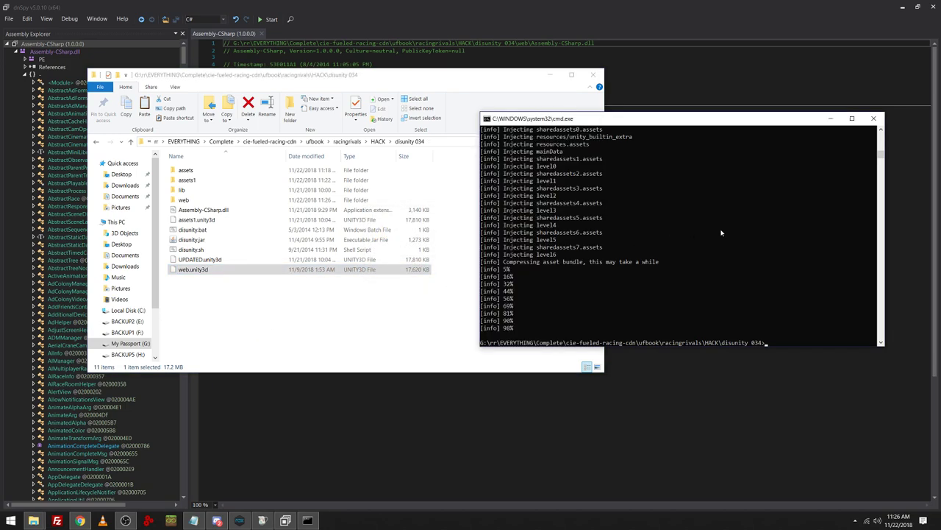
Run 'disunity.bat bundle-inject web/Assembly-CSharp.dll web.Unity3D' to inject the edited DLL.
text(disunity.bat)
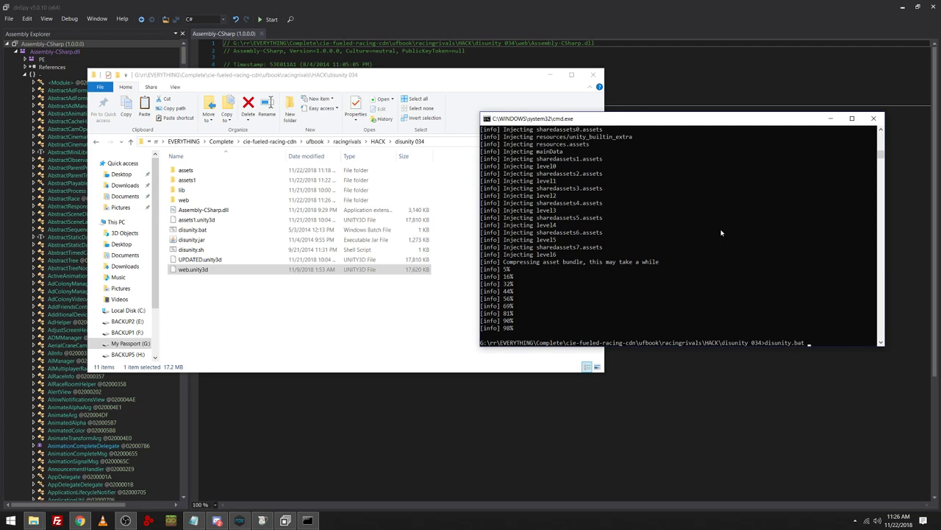
text(bundle-inject)
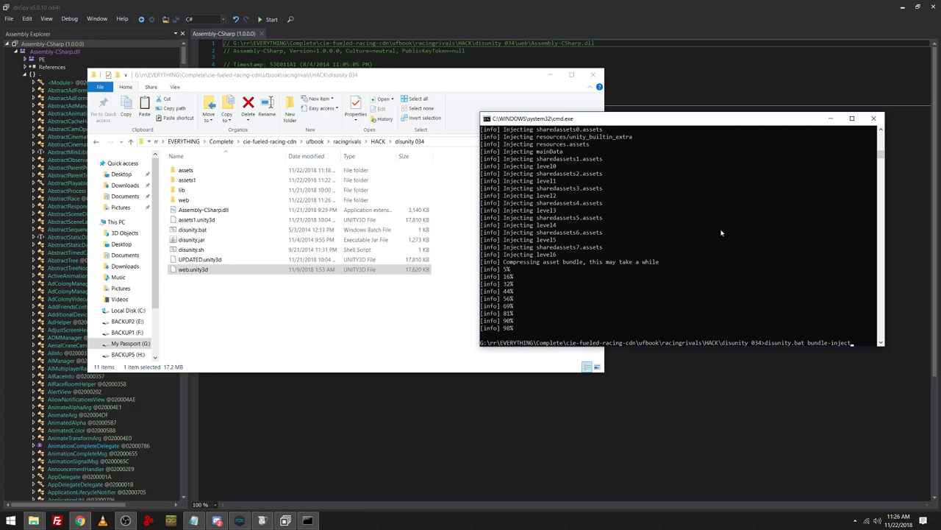
click(203, 209)
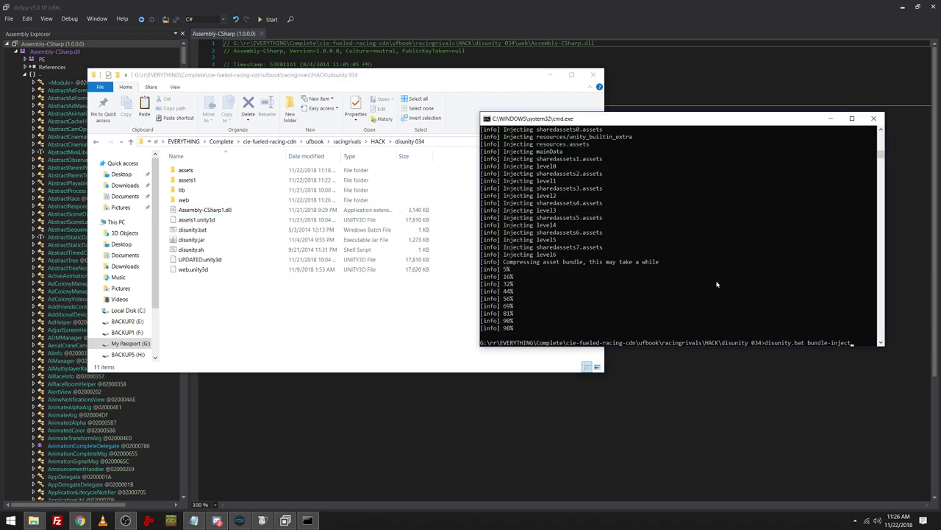
text(web/Assembly-CSharp.dll)
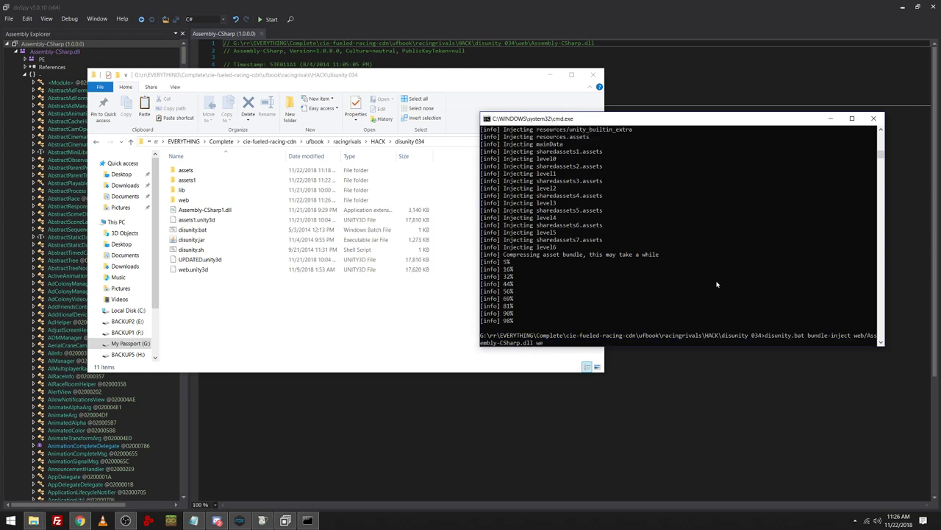
text(web.Unity3D)
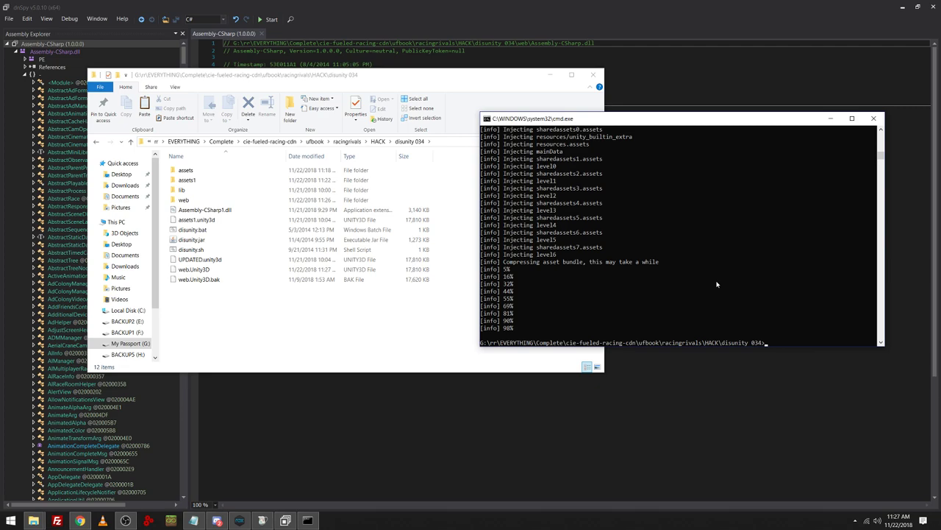
Launch the injected web.Unity3D in UniPlayer, bringing up the Racing Rivals loading screen.
click(194, 269)
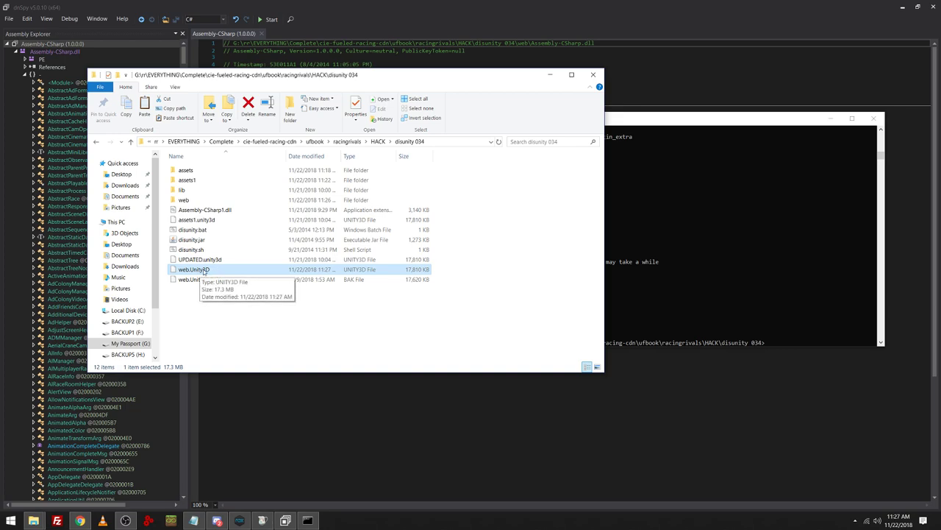
double_click(194, 269)
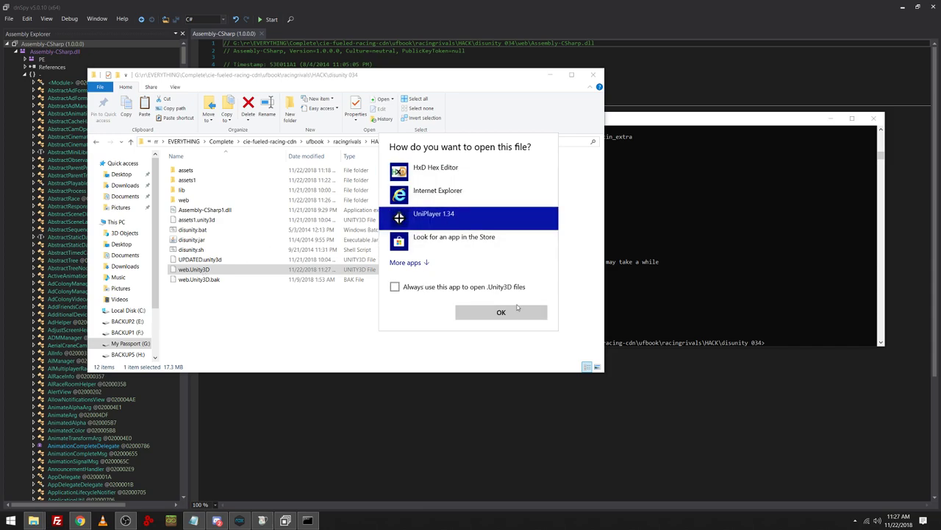
click(500, 312)
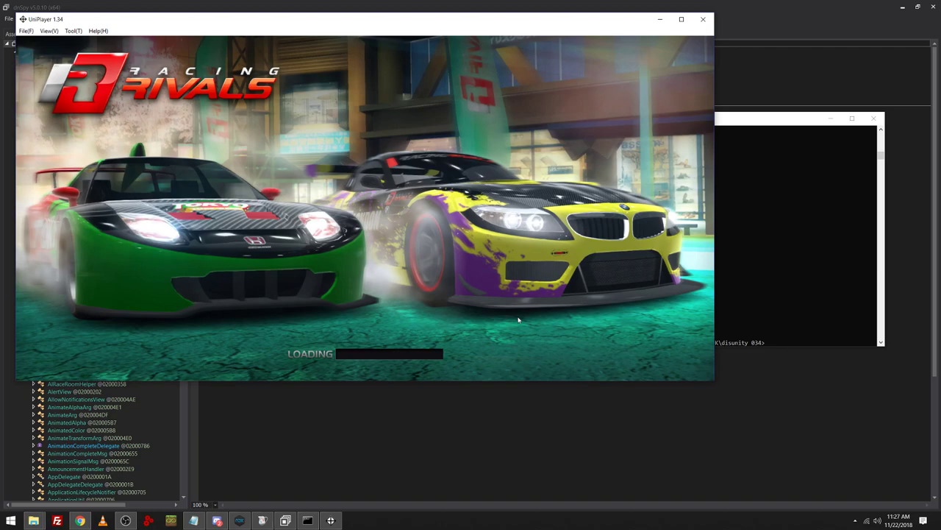
mouse_move(376, 256)
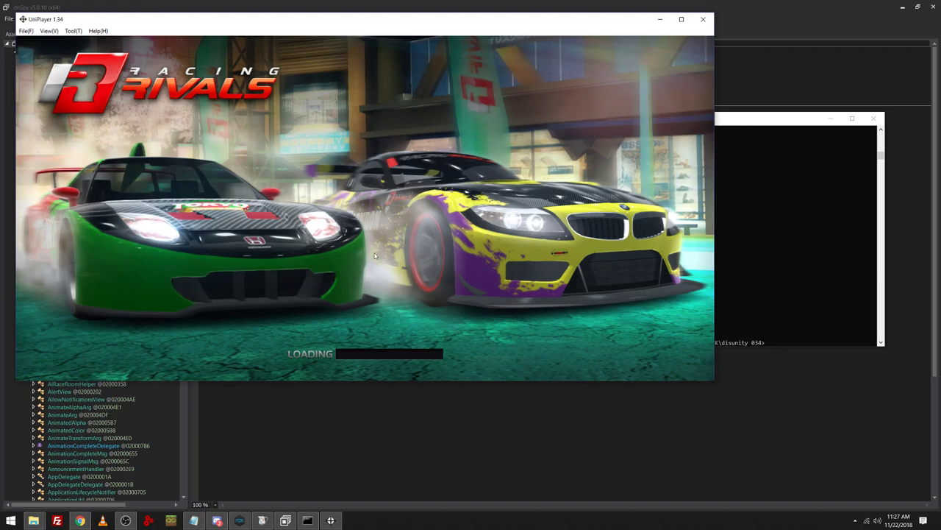
mouse_move(315, 155)
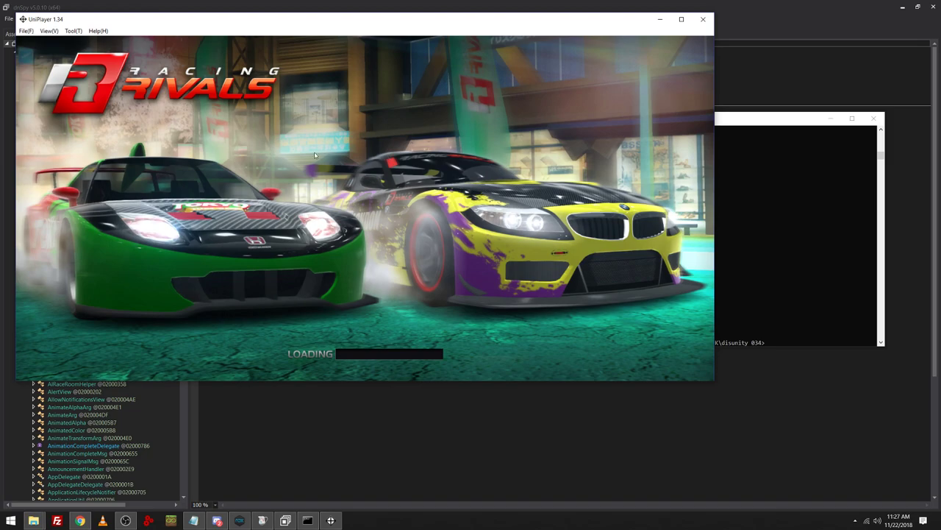
mouse_move(313, 223)
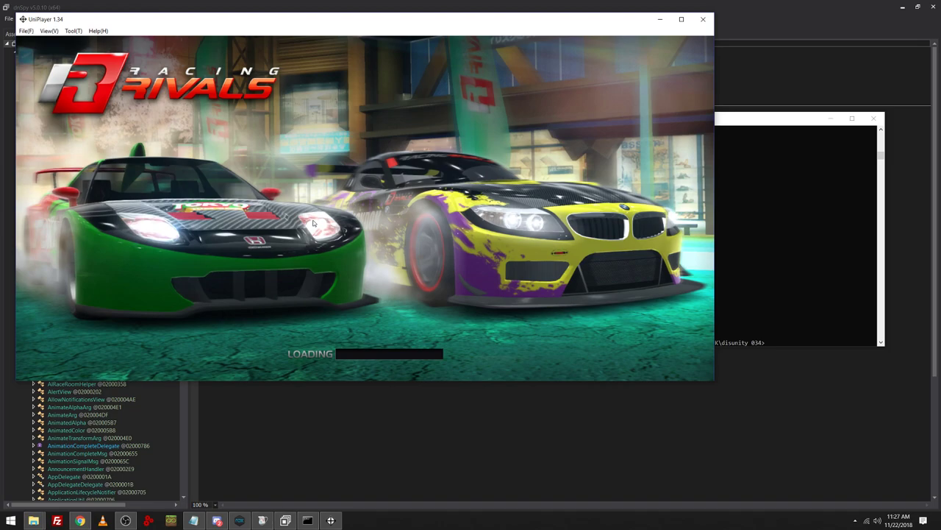
mouse_move(294, 241)
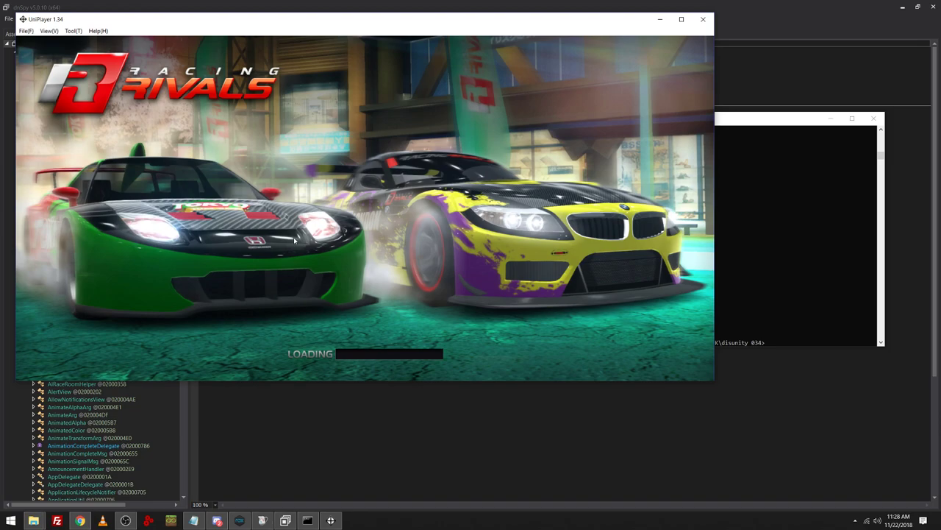
mouse_move(715, 29)
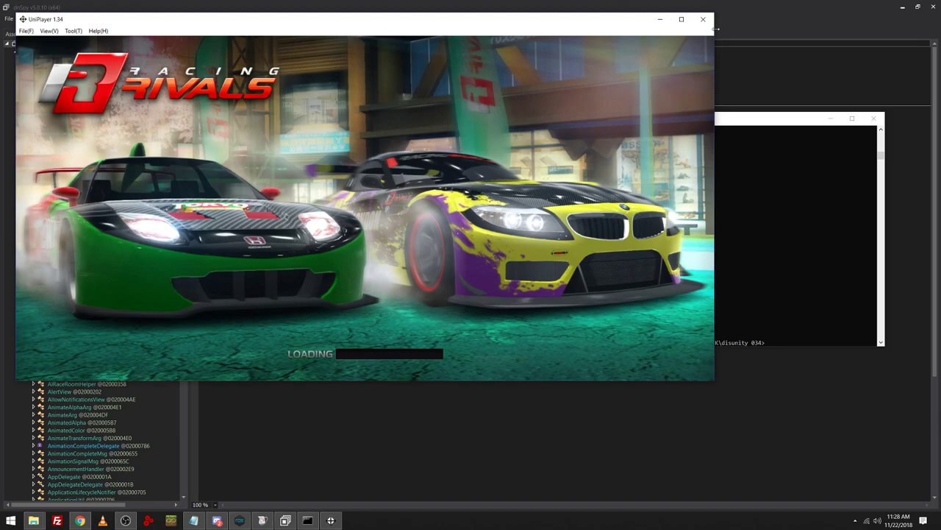